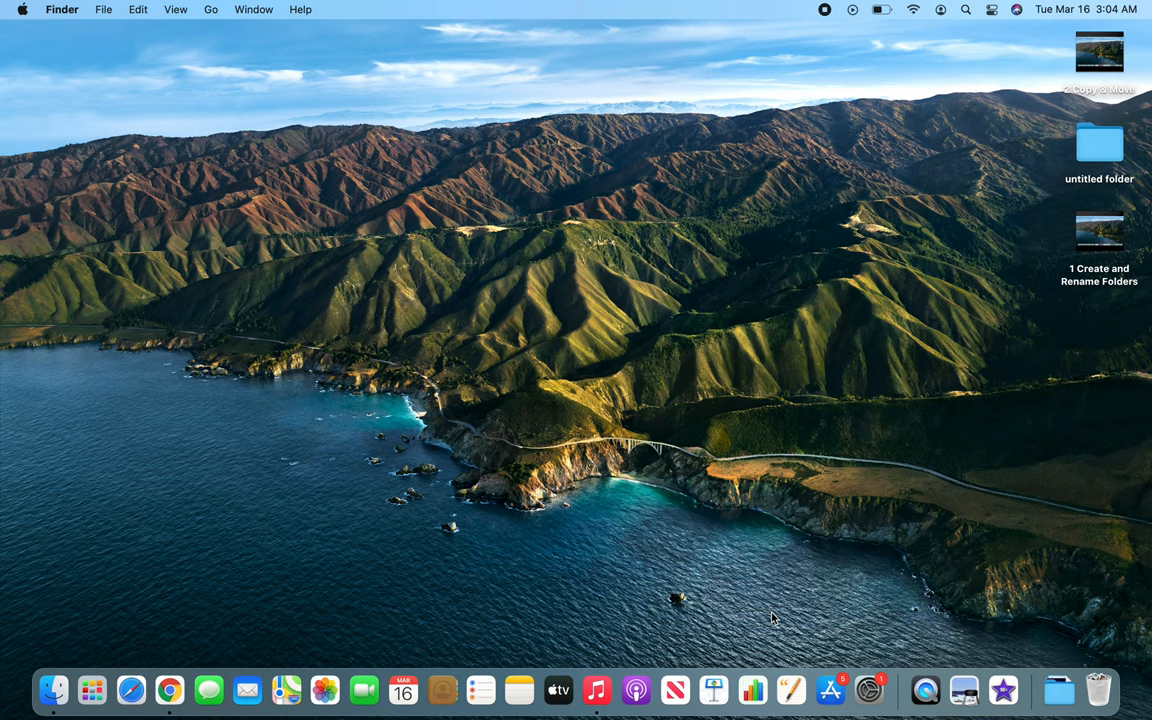
mouse_move(852, 278)
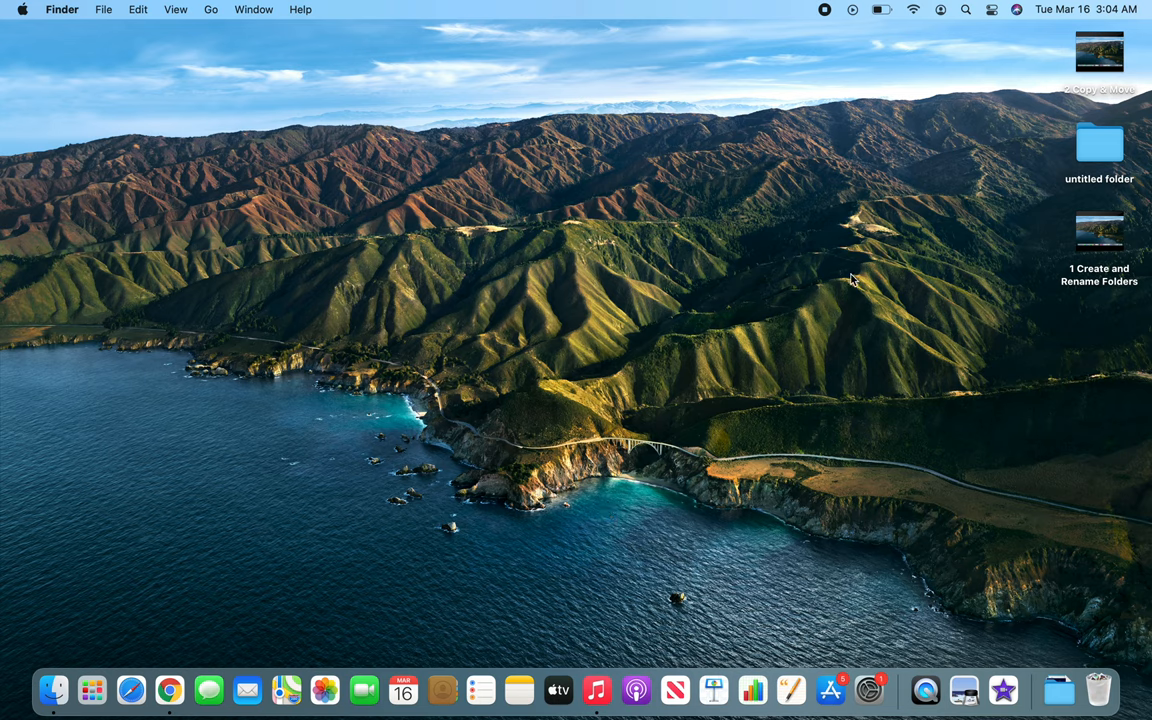
- Select the untitled folder on the desktop
left_click(1100, 144)
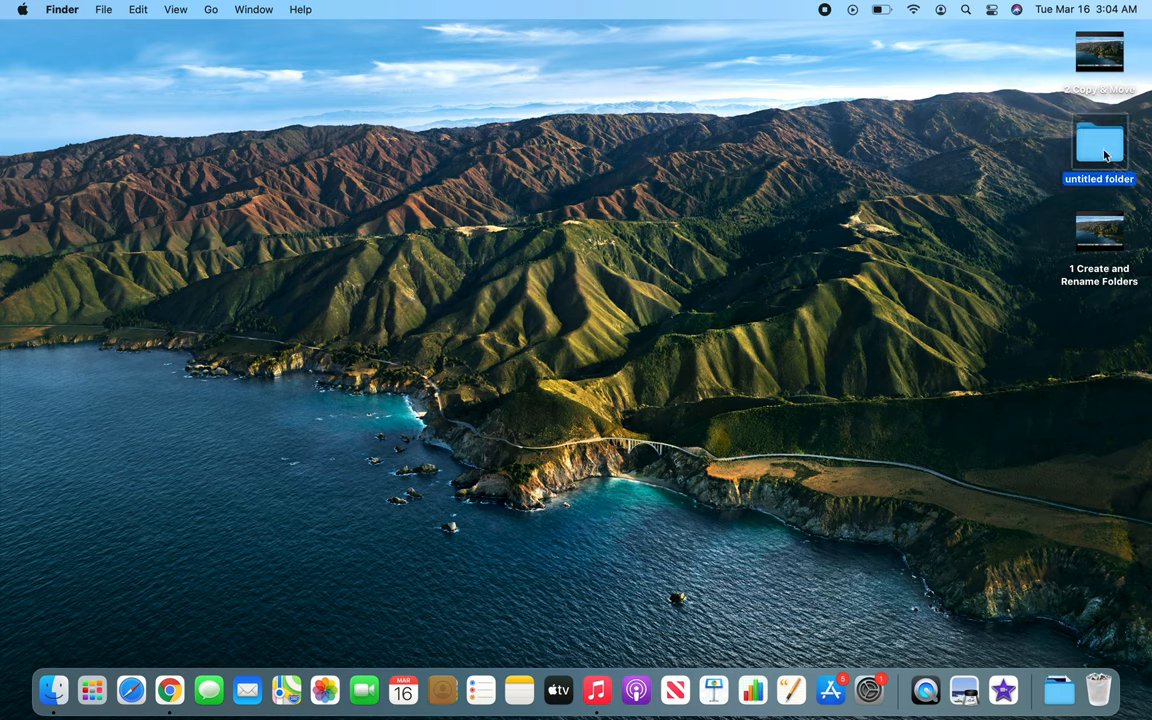
mouse_move(884, 324)
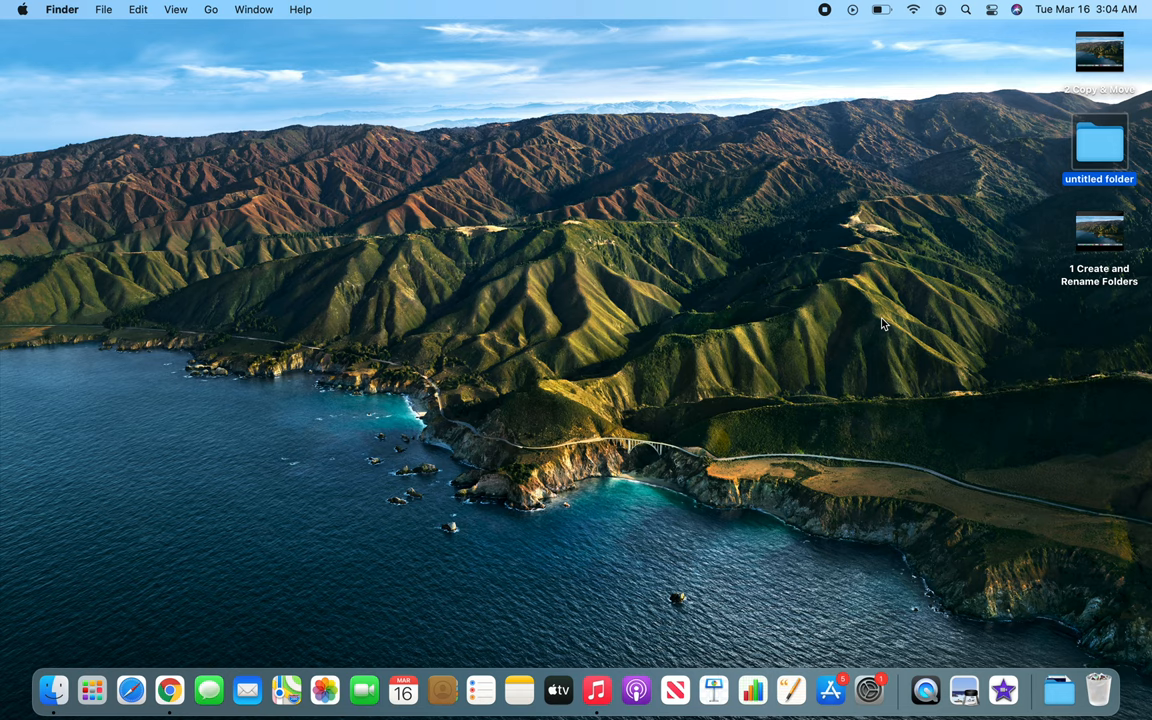
mouse_move(1086, 166)
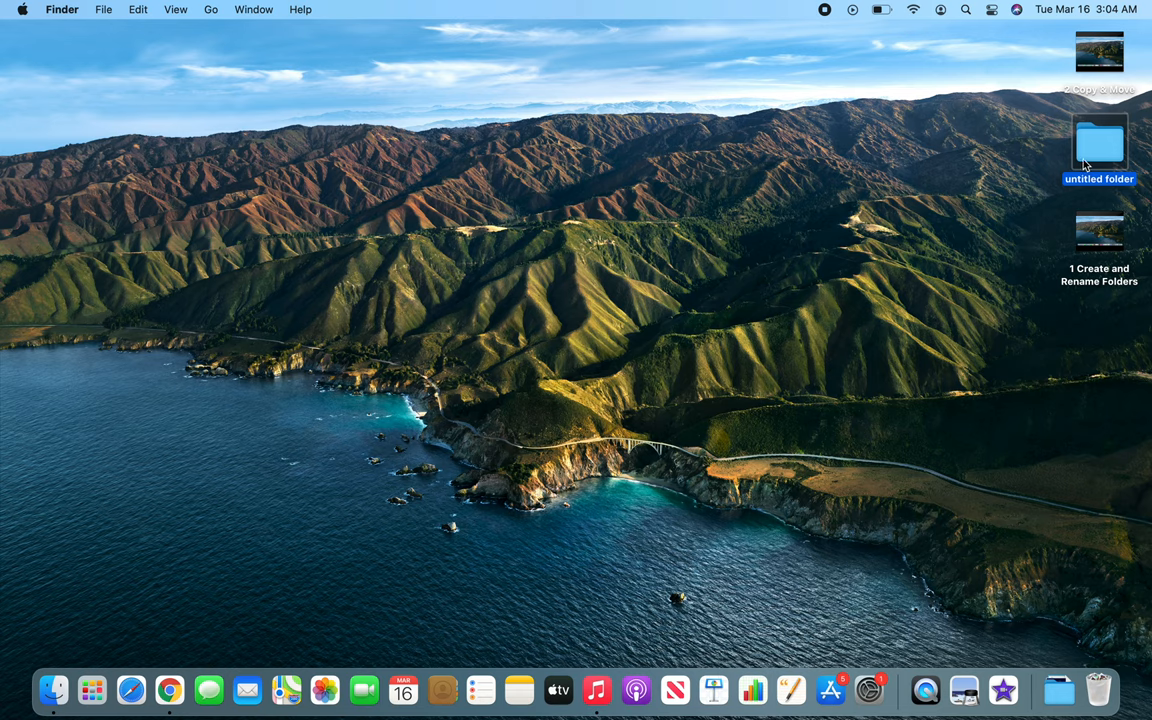
right_click(1100, 144)
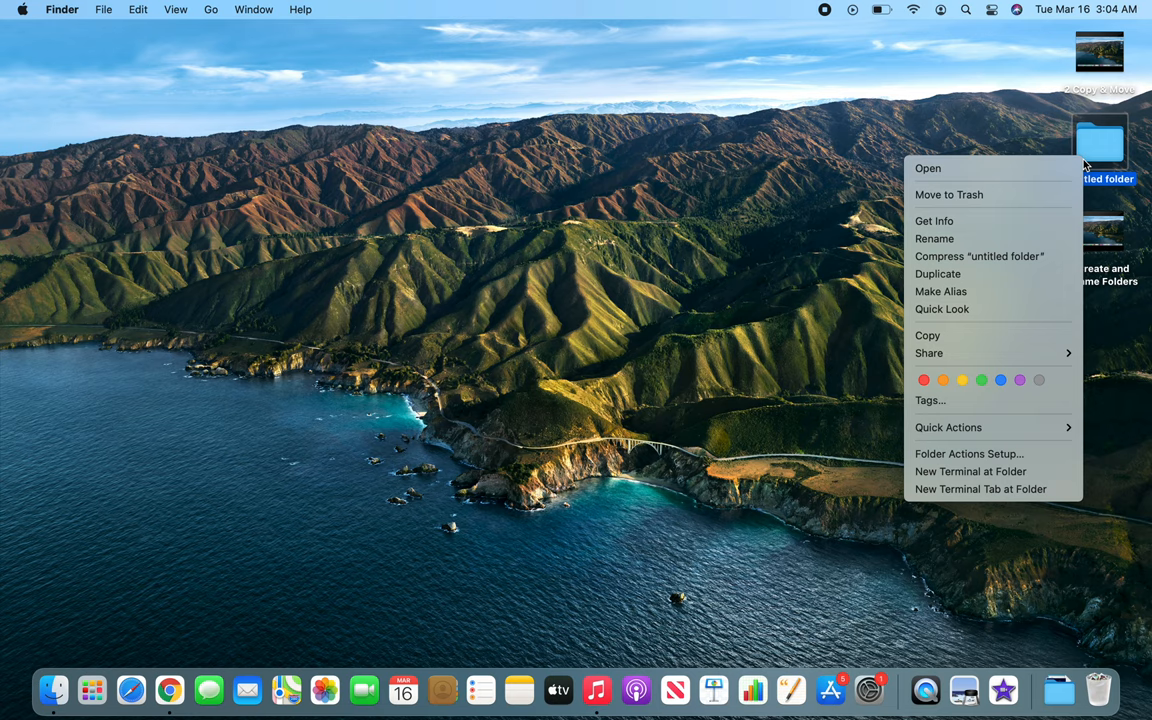
mouse_move(980, 324)
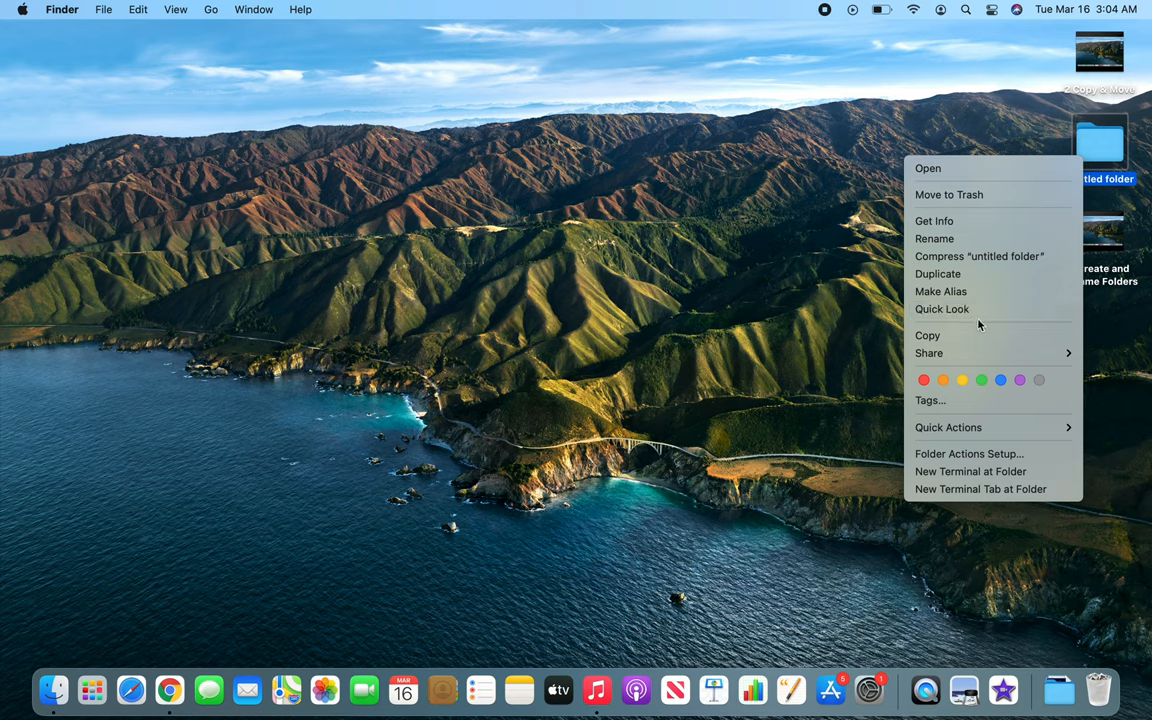
mouse_move(942, 308)
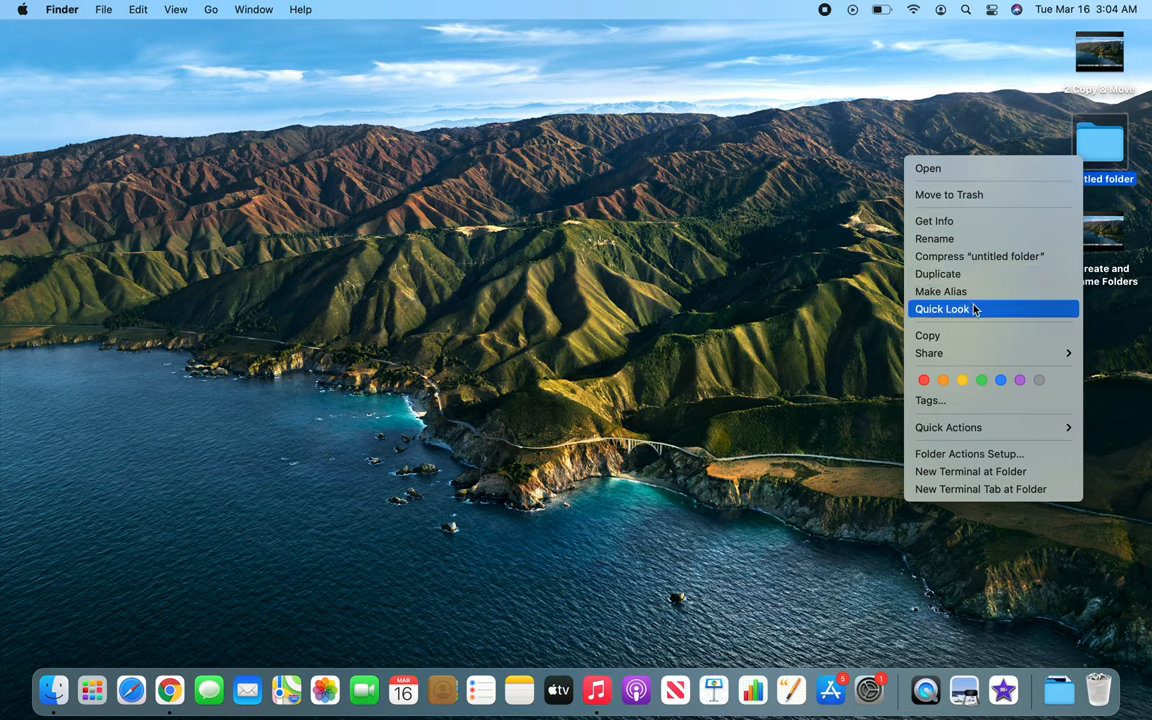
mouse_move(980, 452)
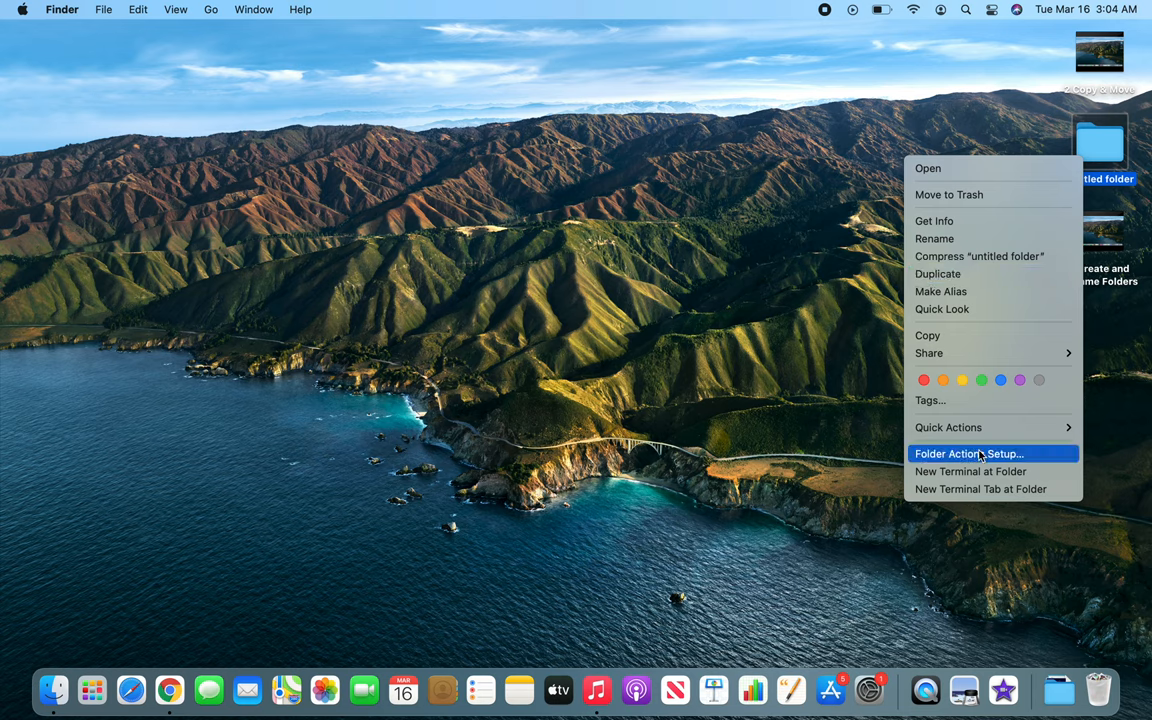
mouse_move(948, 194)
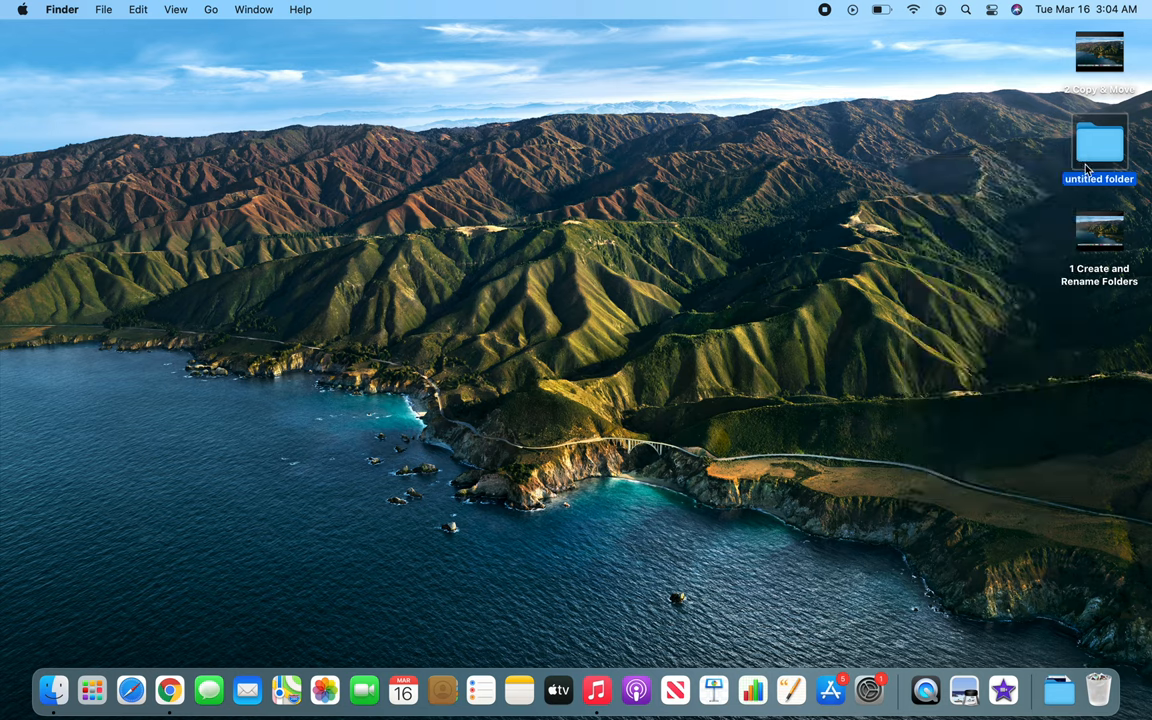
mouse_move(108, 12)
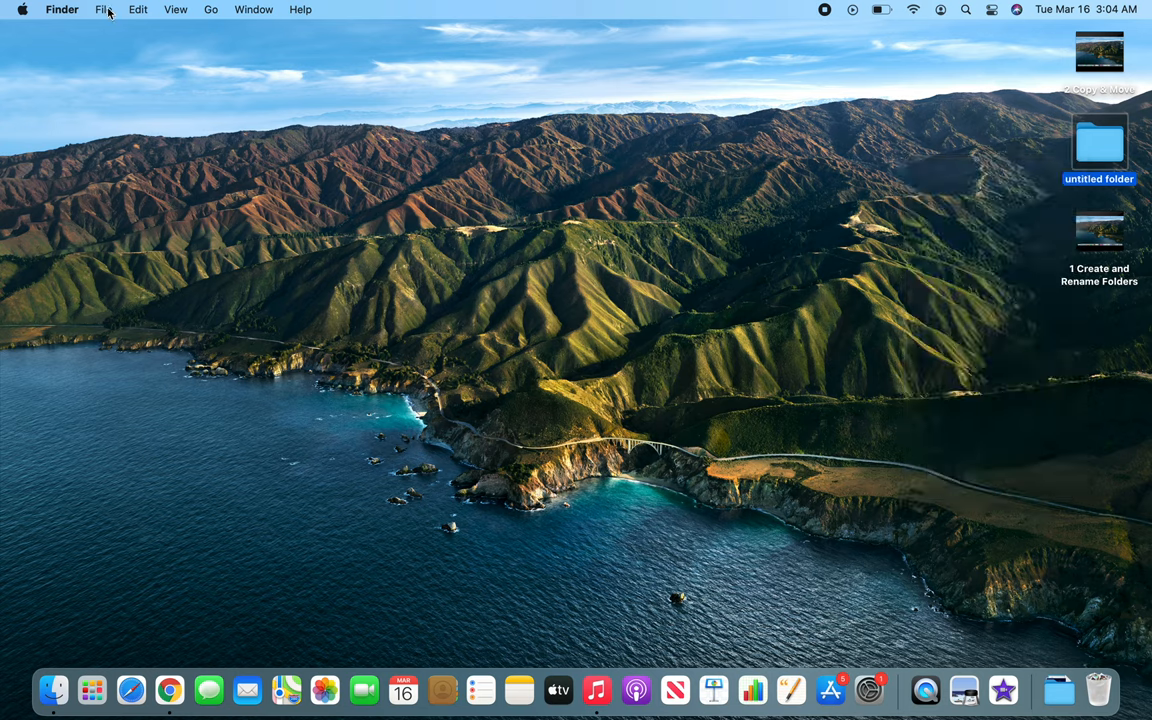
- Move the selected untitled folder to the Trash from the File menu
left_click(104, 8)
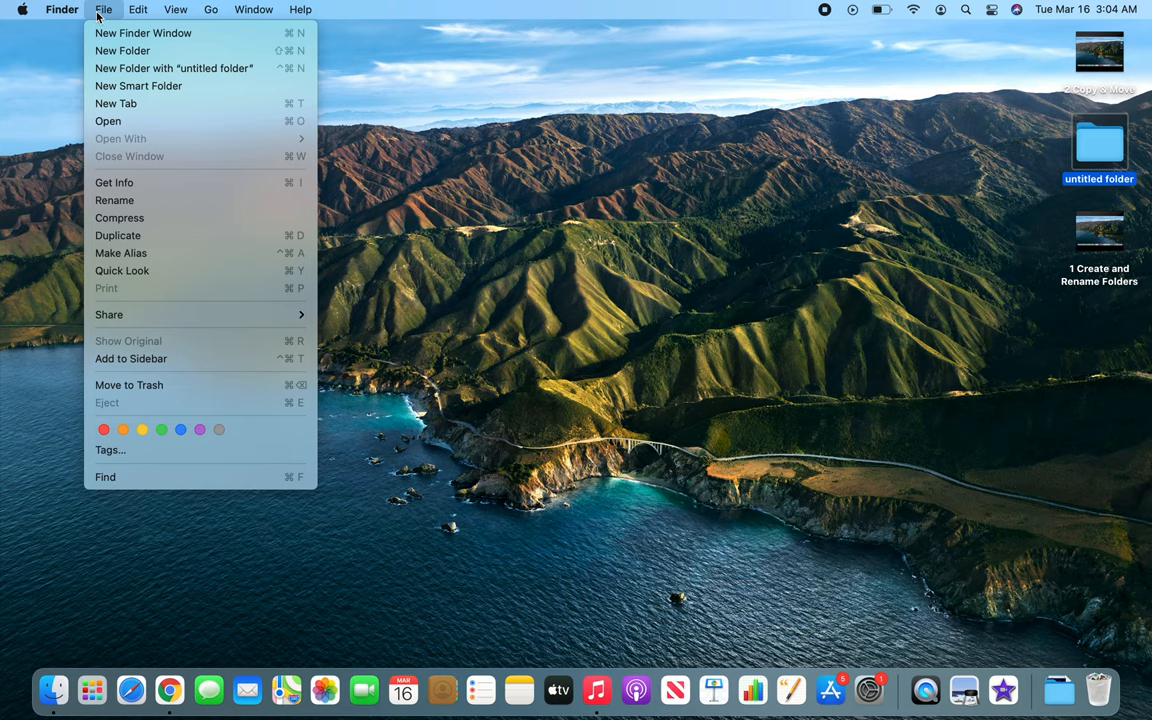
left_click(138, 8)
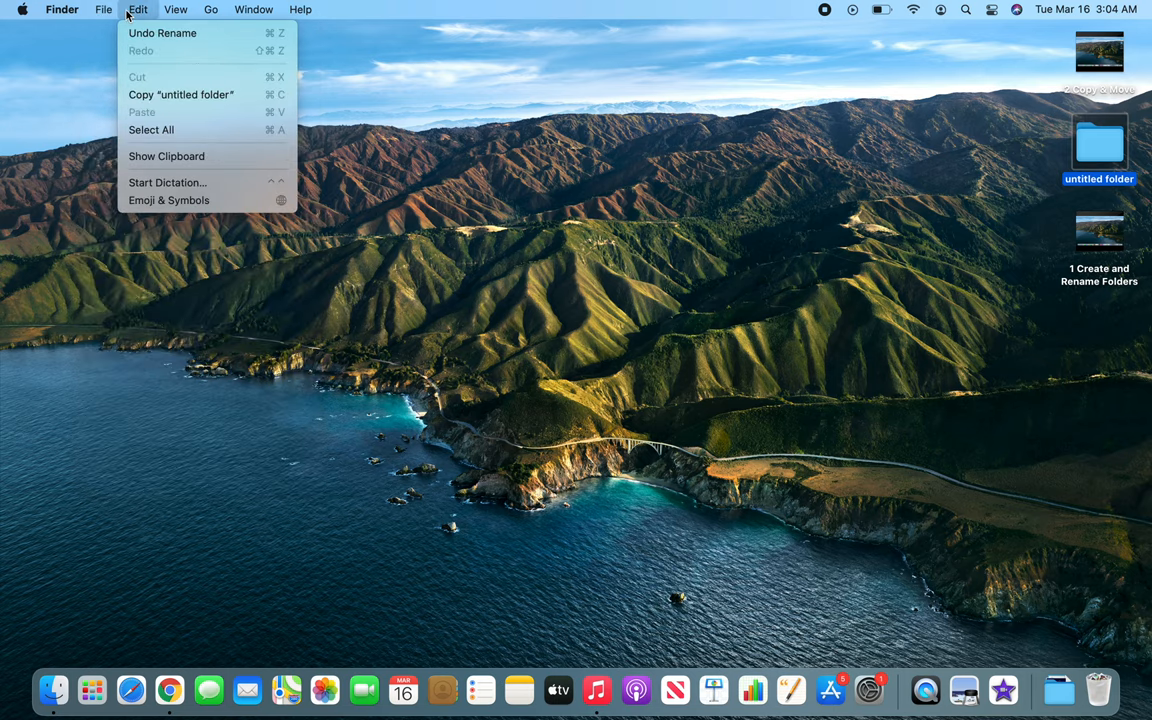
left_click(104, 8)
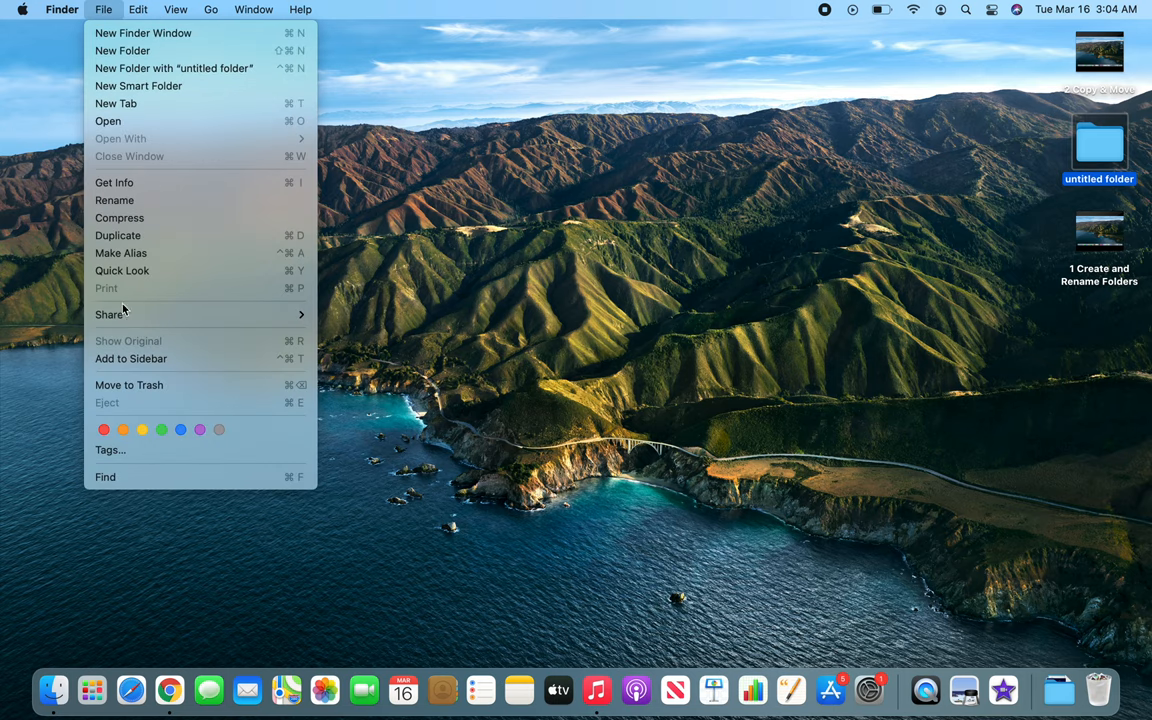
mouse_move(128, 384)
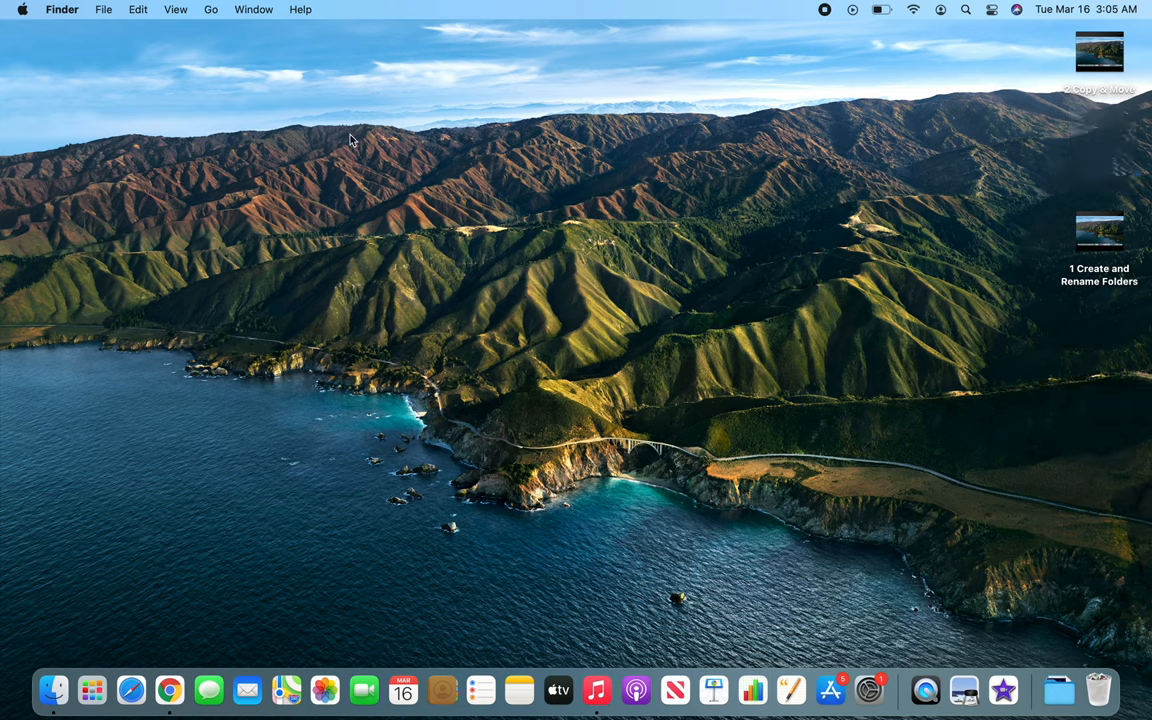
mouse_move(500, 252)
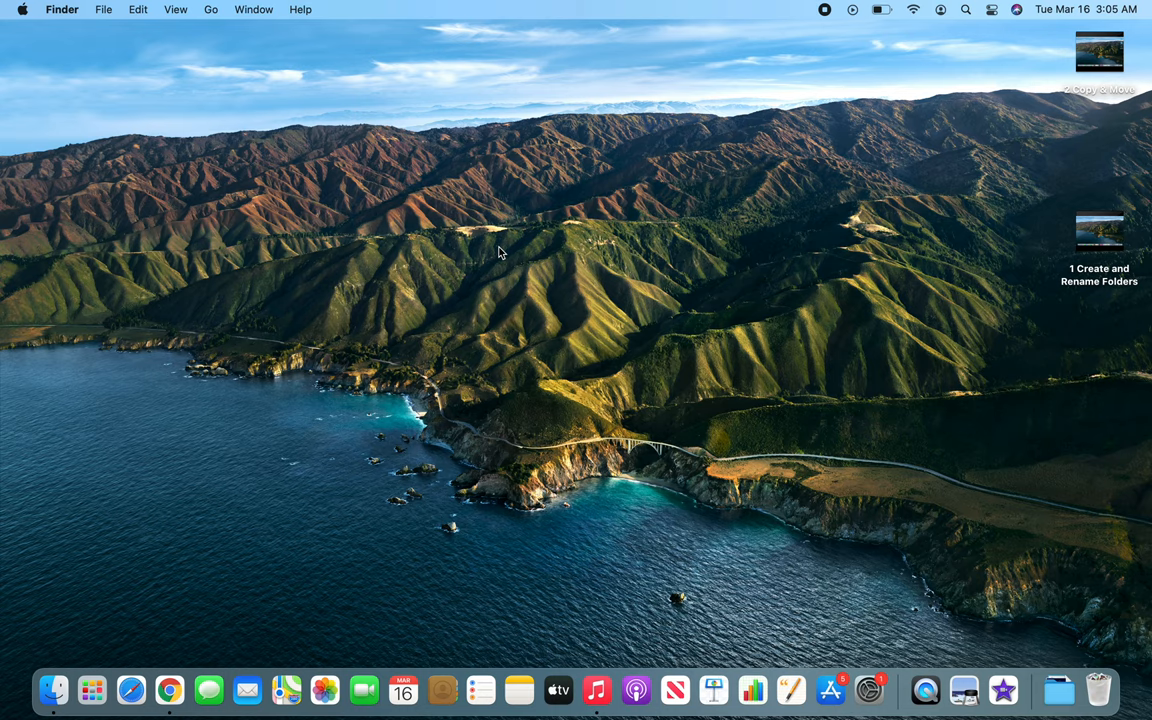
mouse_move(1098, 688)
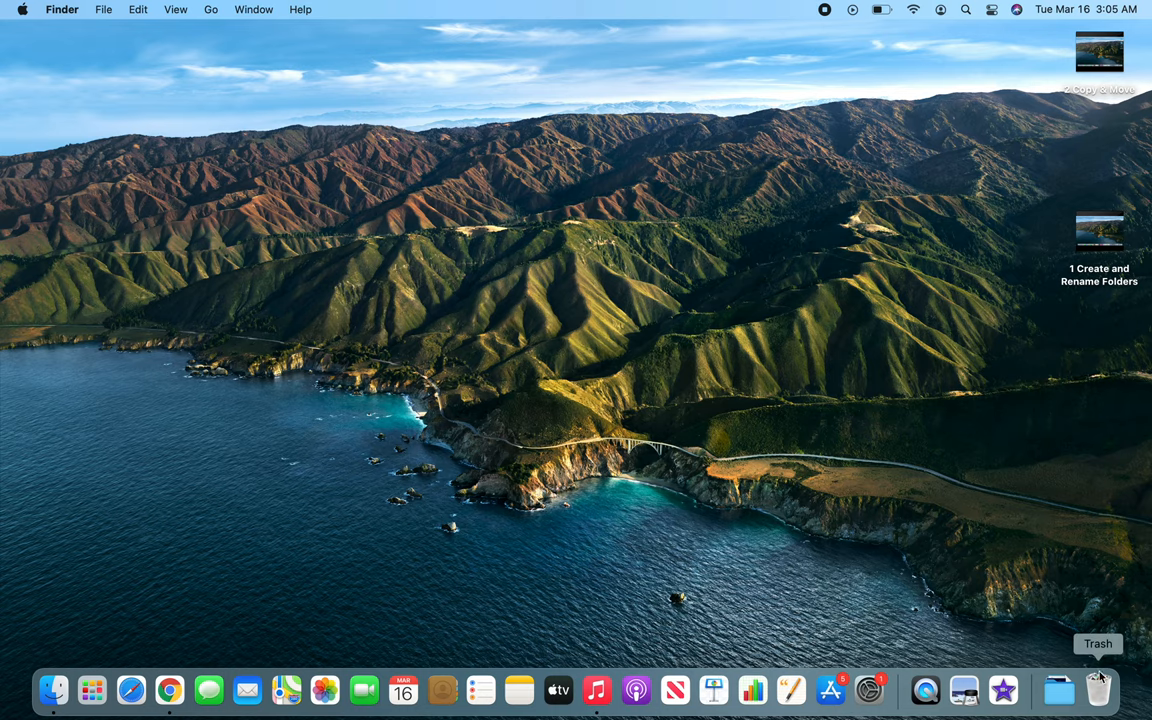
- Restore the untitled folder from the Trash to the desktop with Put Back
left_click(1098, 690)
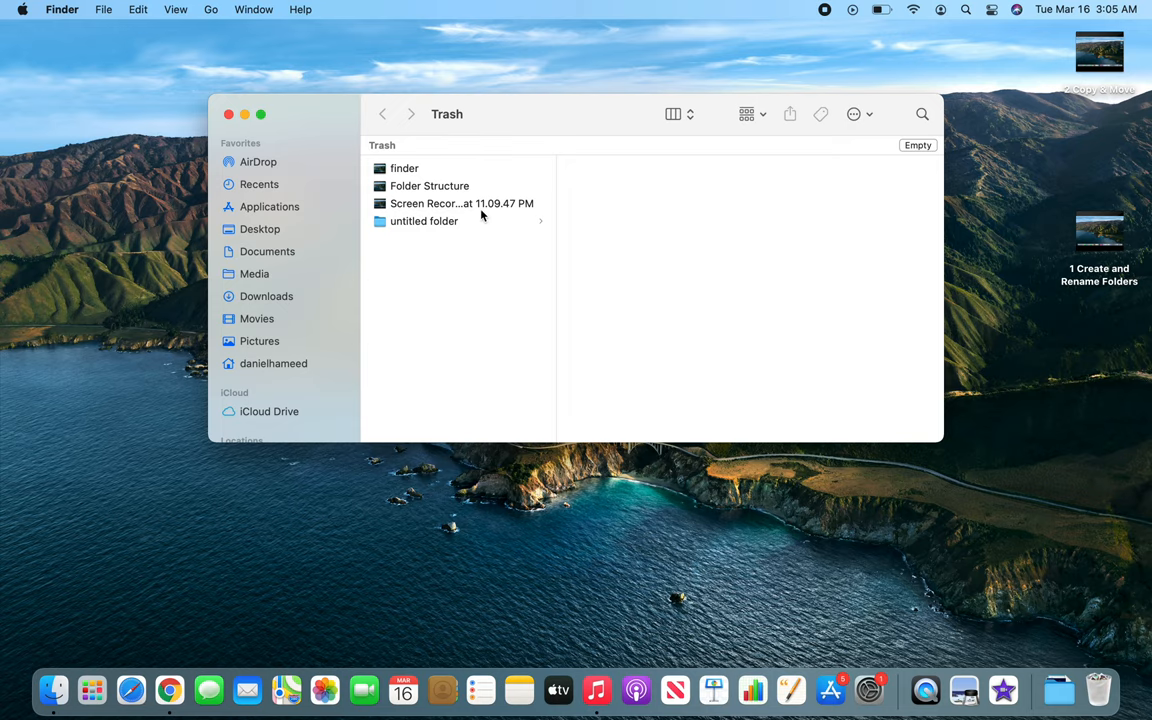
mouse_move(428, 192)
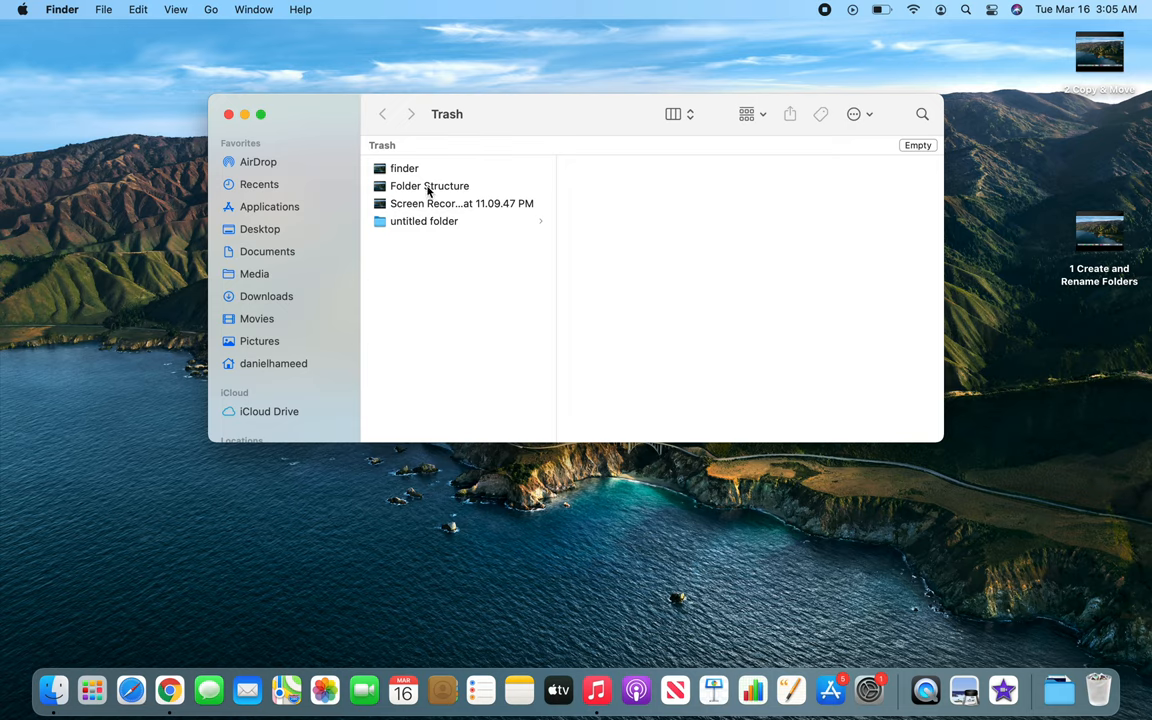
left_click(424, 220)
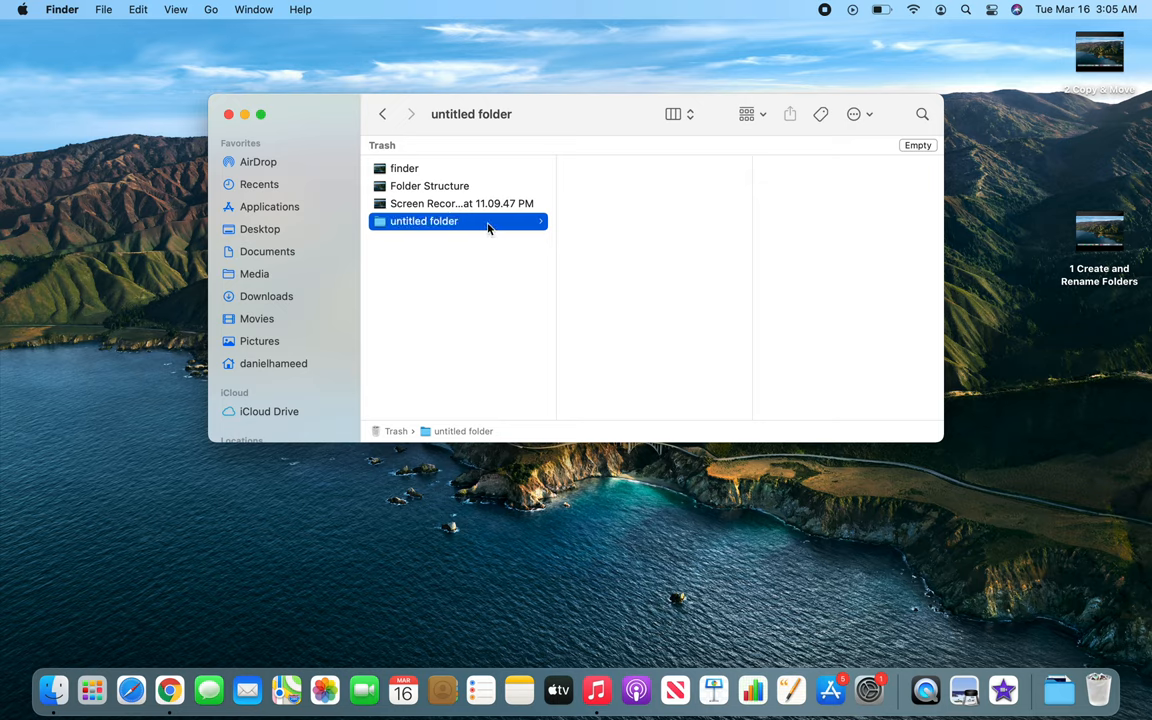
right_click(424, 220)
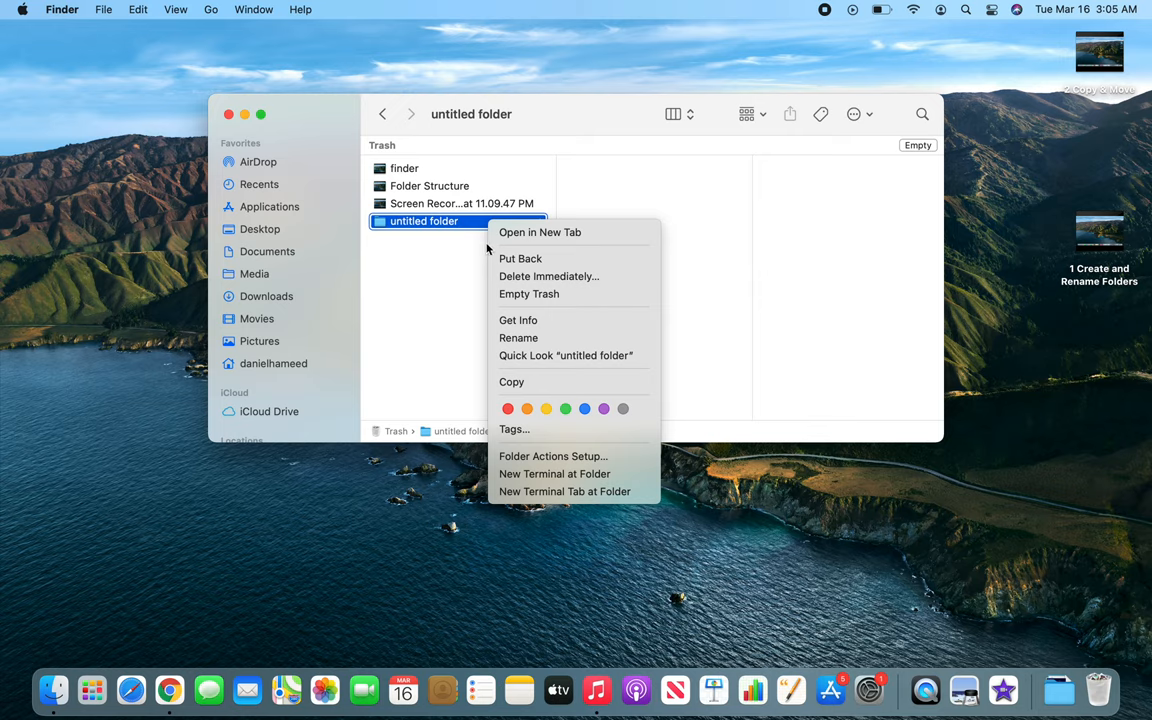
mouse_move(544, 264)
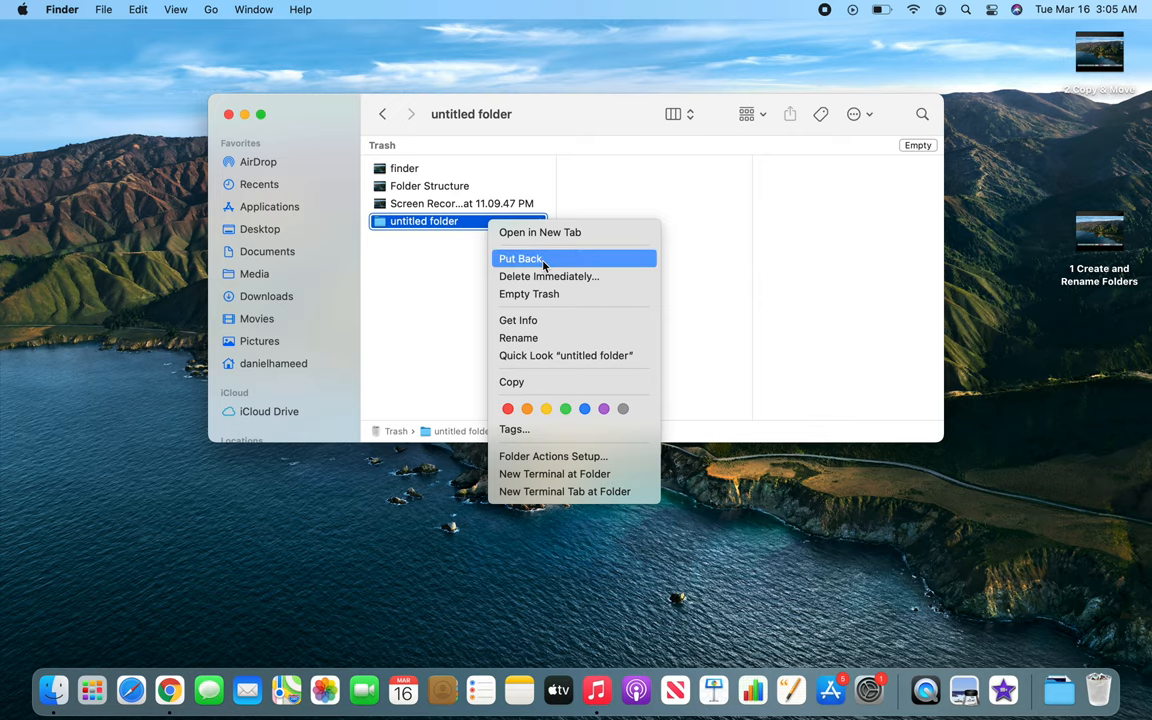
left_click(520, 258)
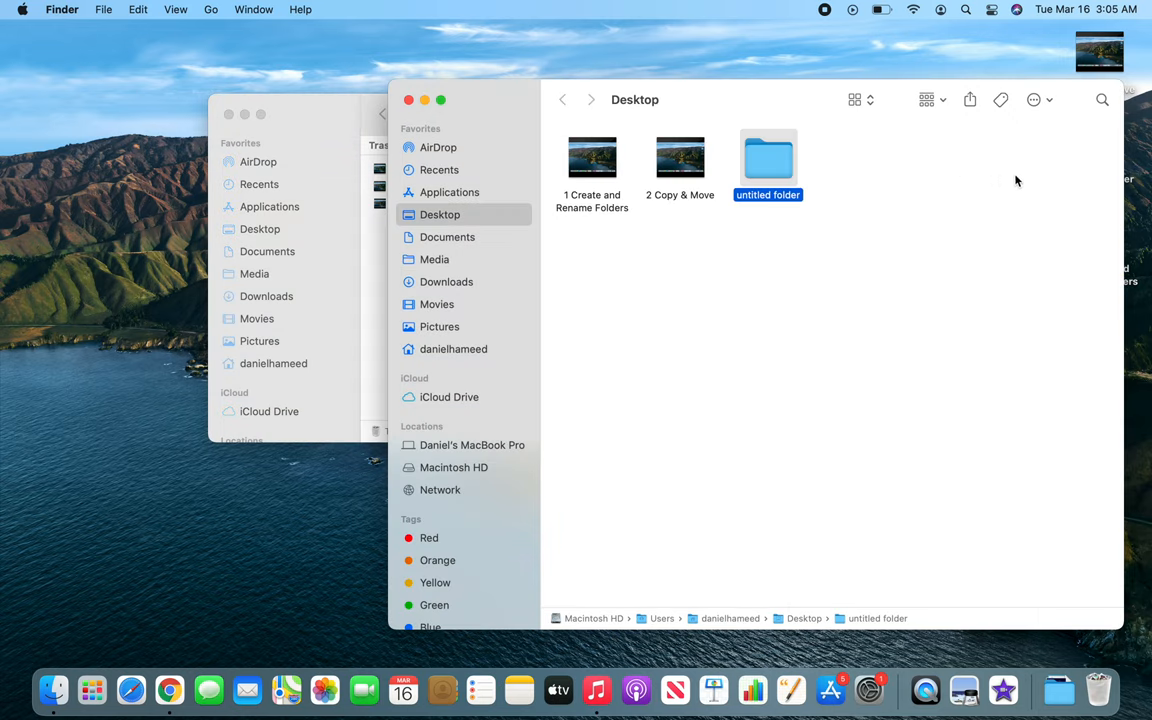
mouse_move(408, 100)
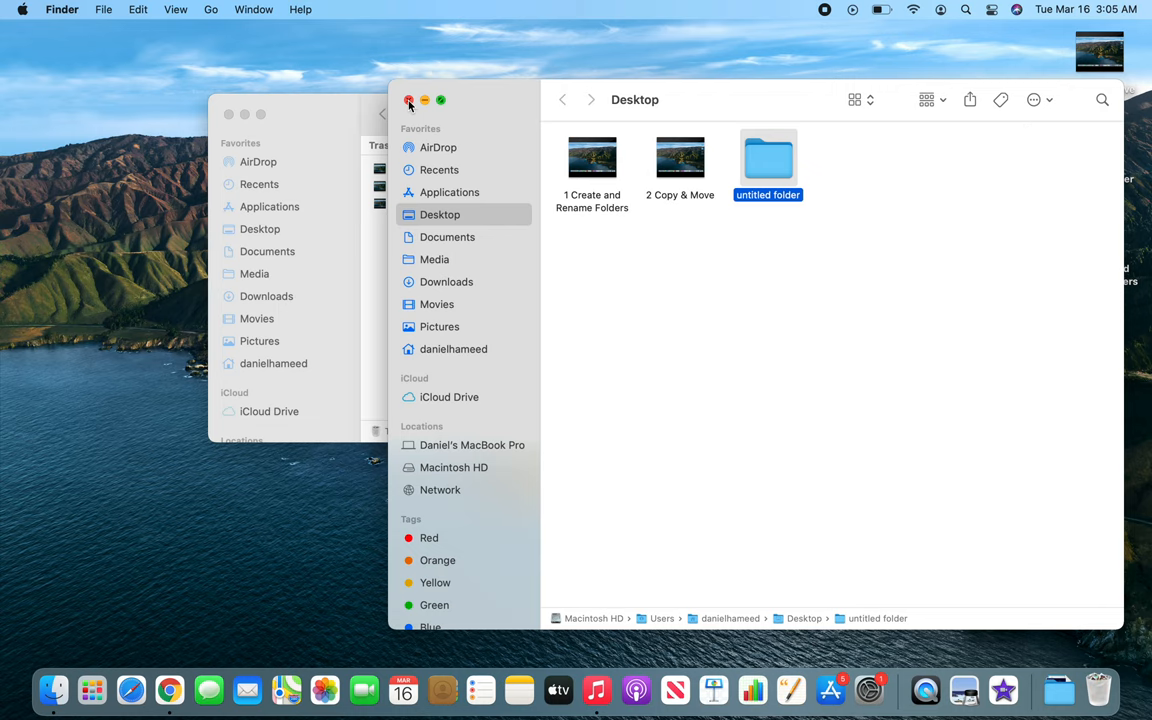
left_click(408, 100)
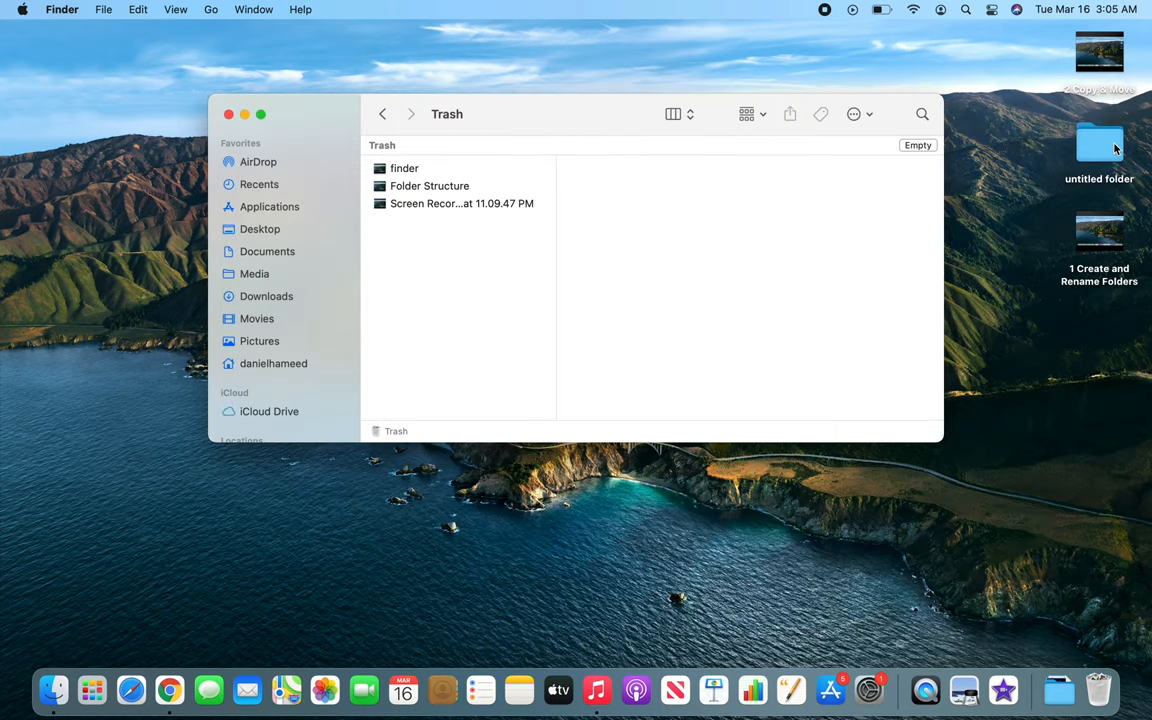
mouse_move(228, 114)
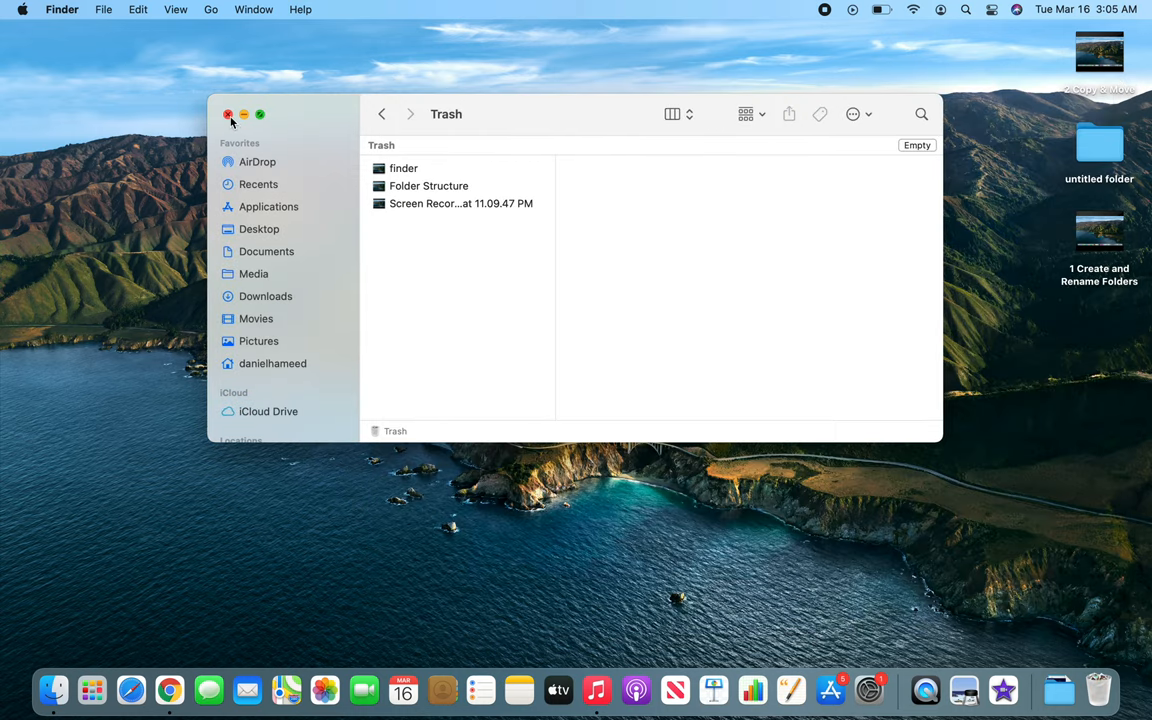
- Close the Trash and browse to the imran documents folder in Downloads in a new Finder window
left_click(228, 114)
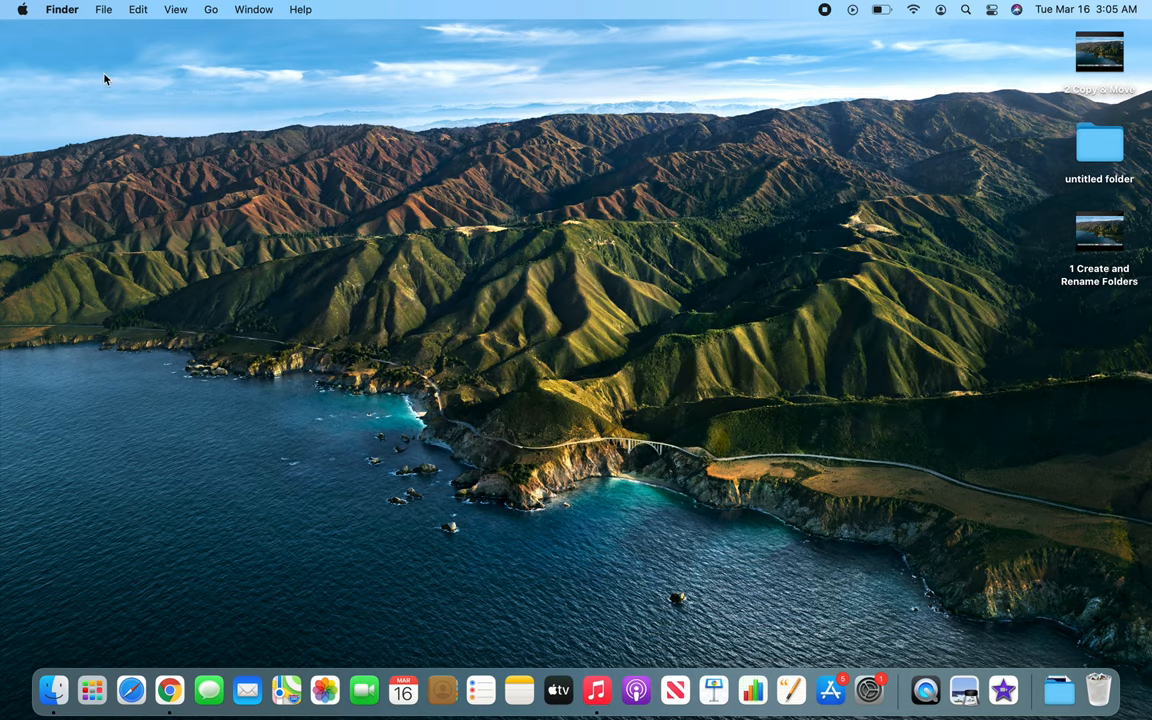
left_click(60, 8)
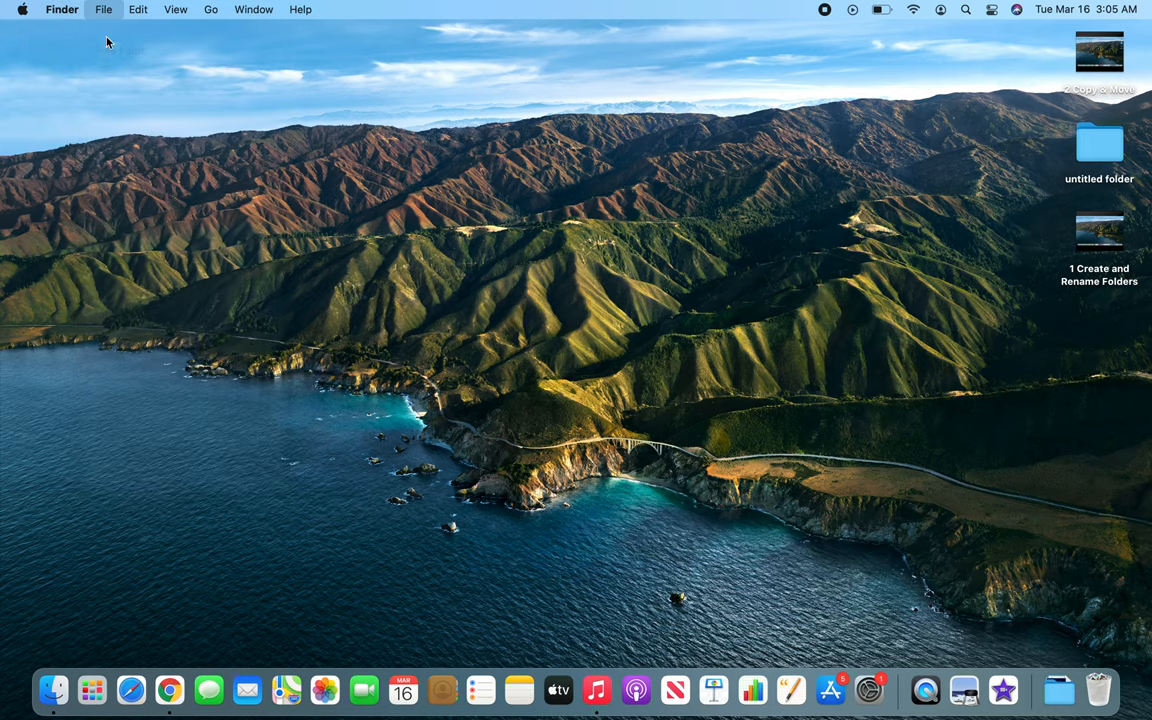
left_click(54, 690)
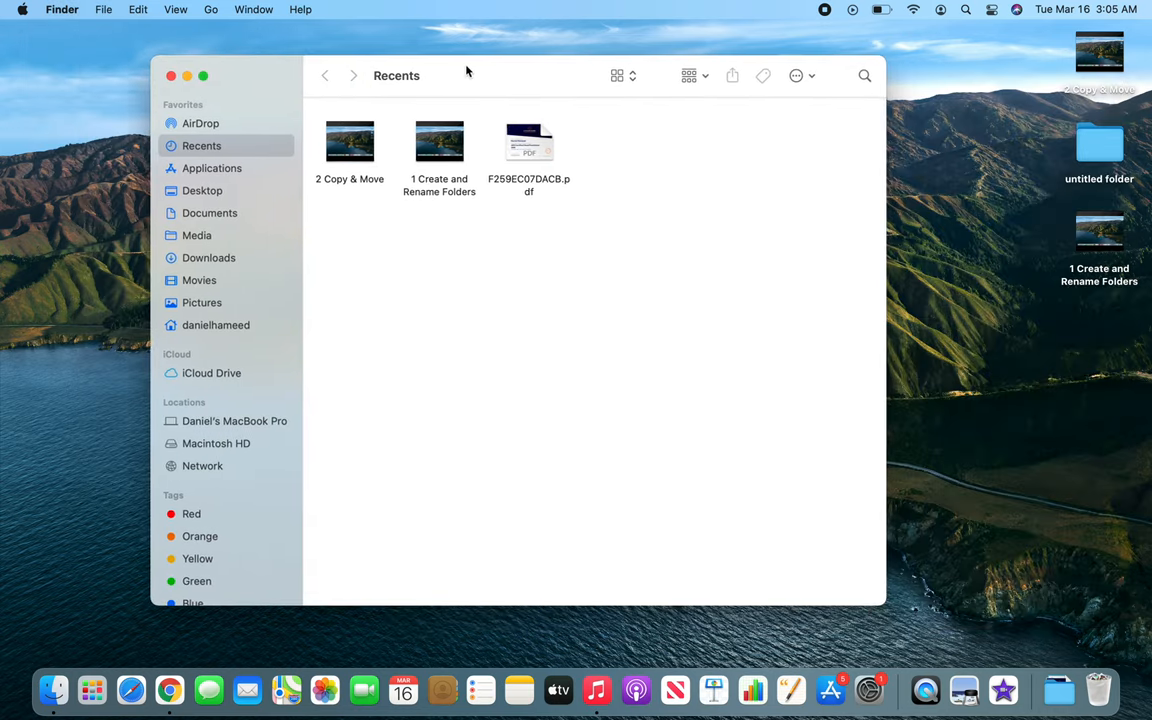
left_click(208, 256)
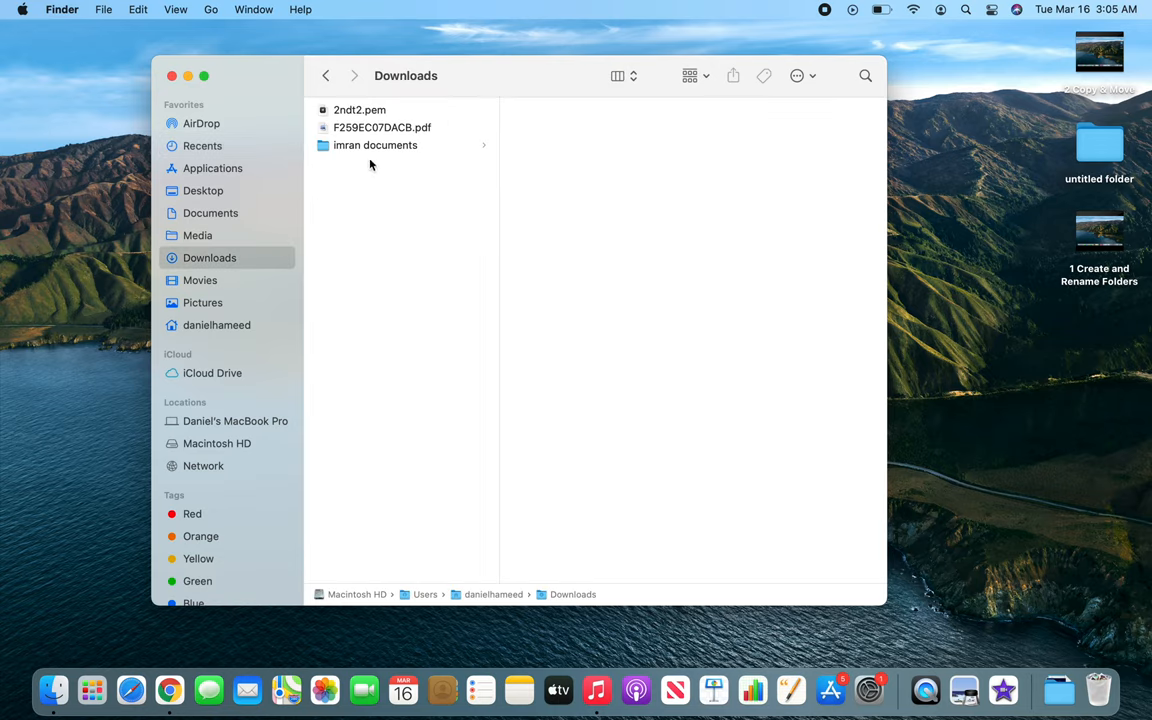
left_click(376, 144)
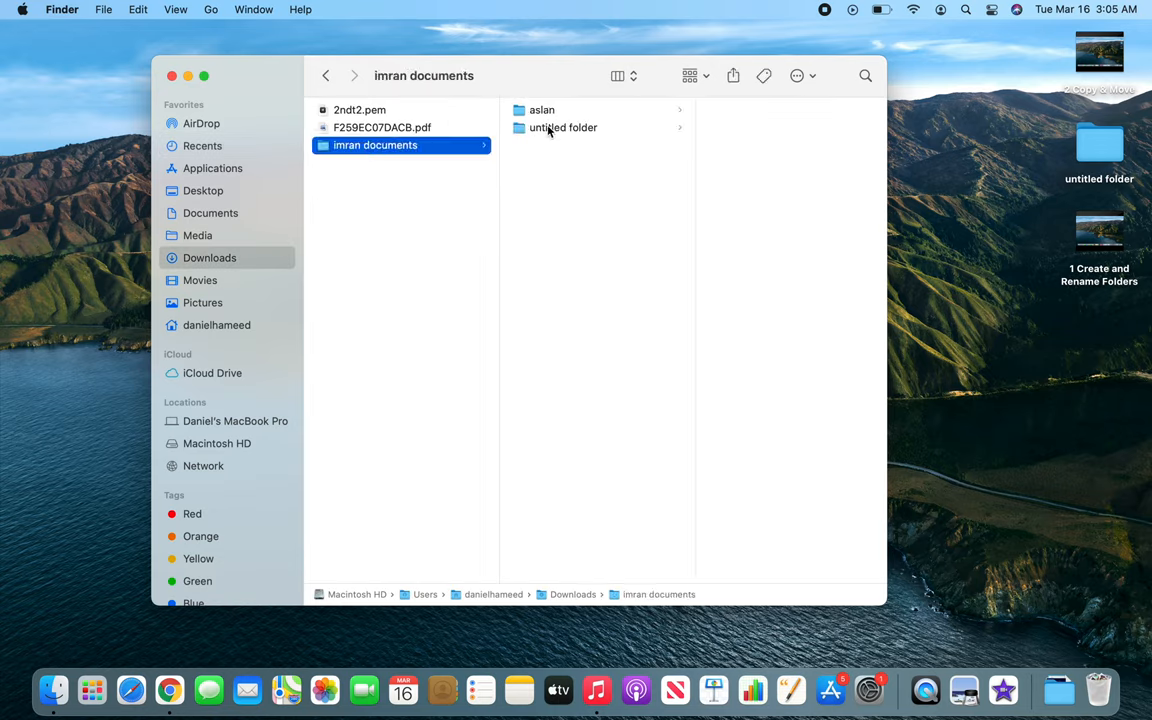
- Select both the aslan and untitled folder subfolders together
left_click(564, 128)
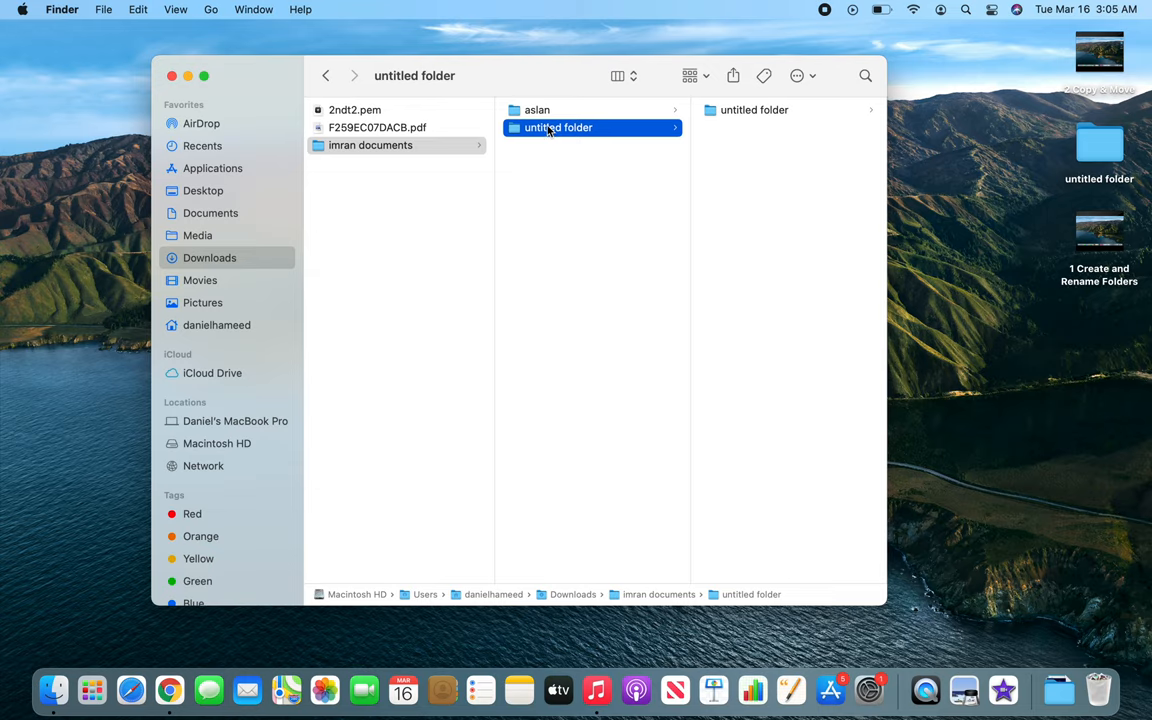
left_click(536, 110)
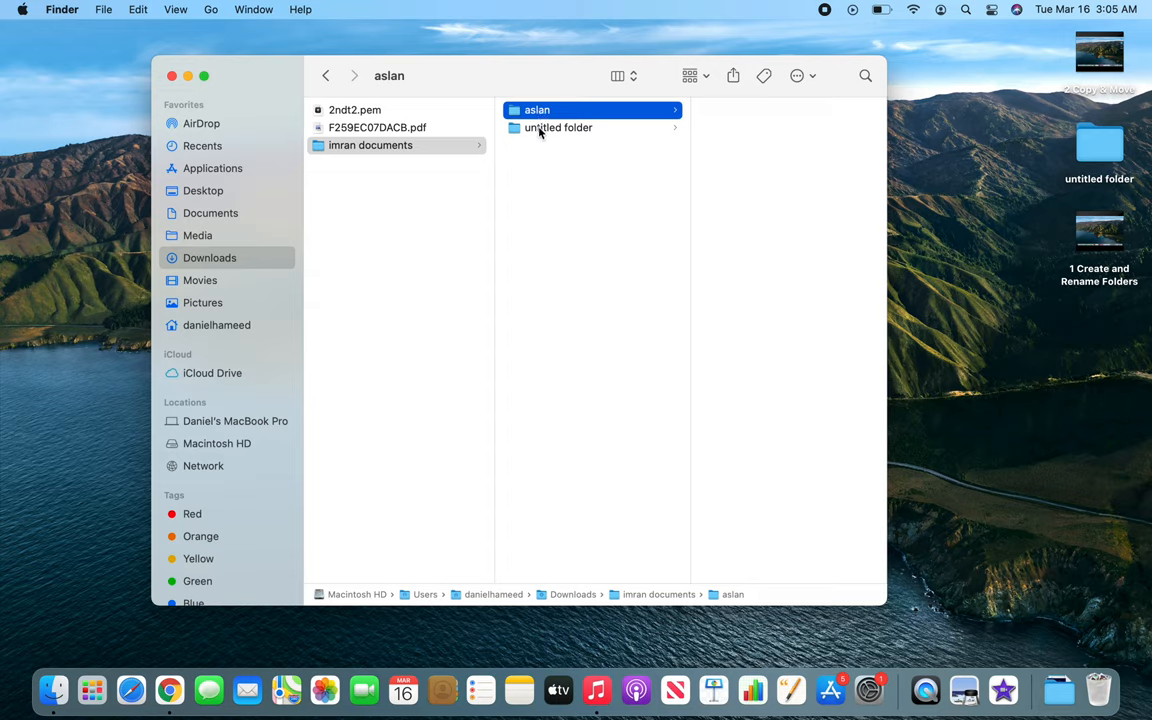
left_click(558, 128)
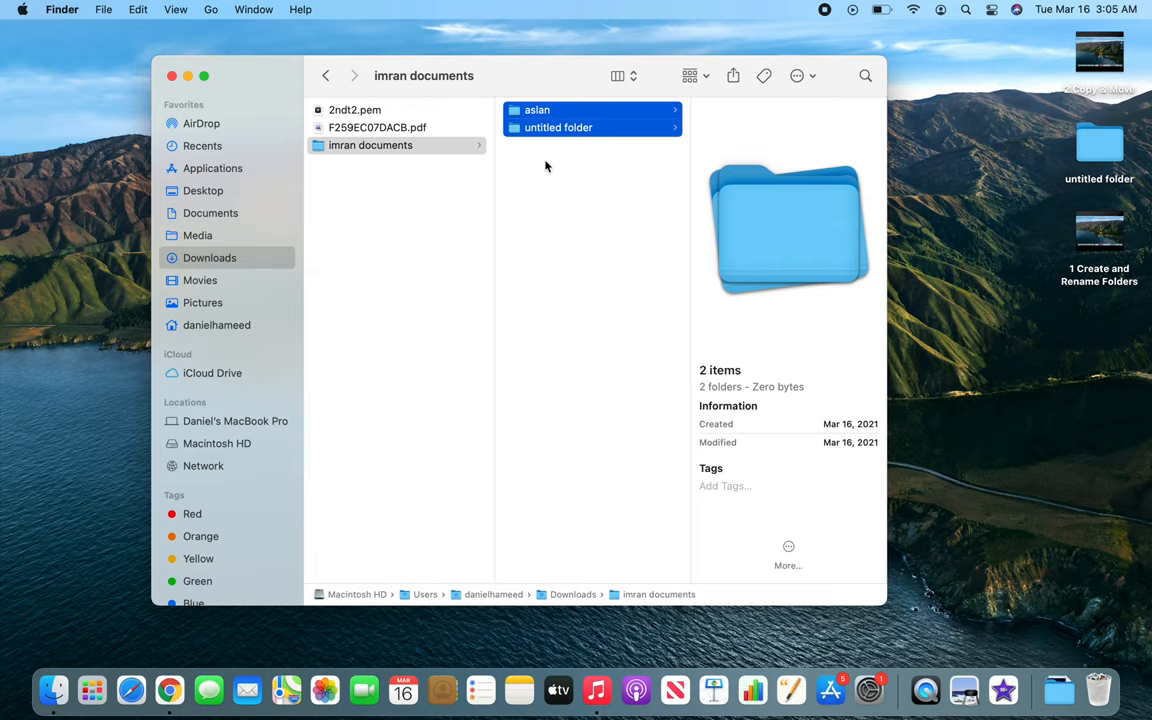
mouse_move(728, 374)
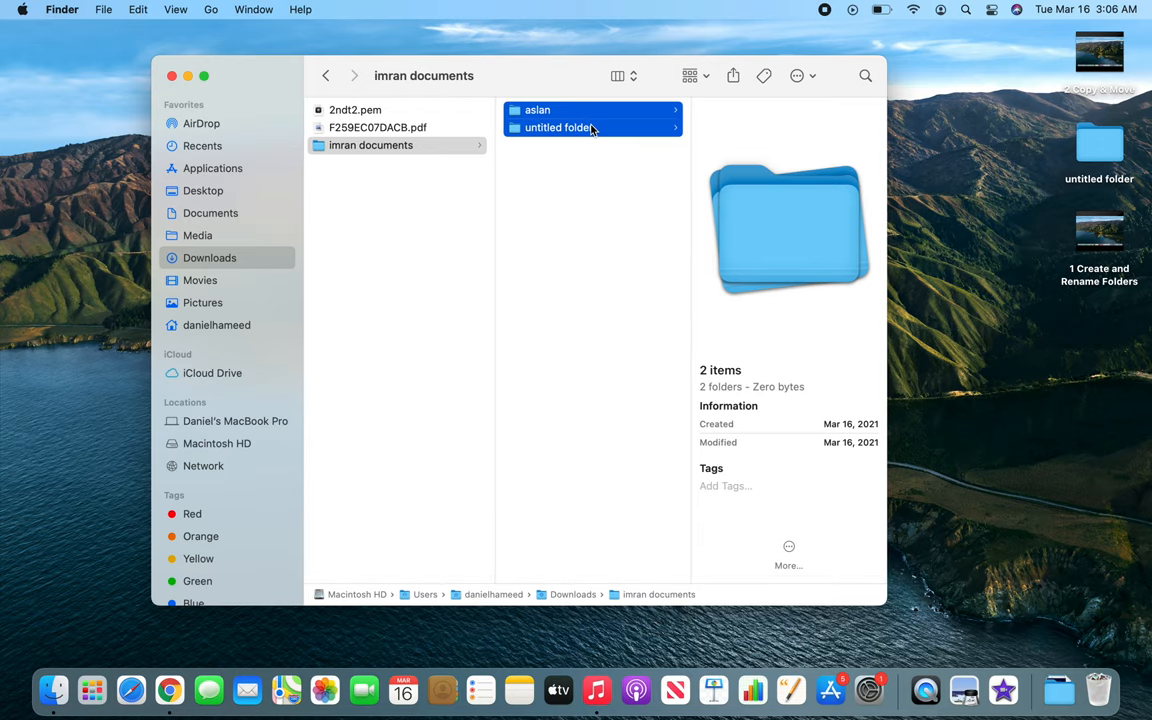
mouse_move(858, 184)
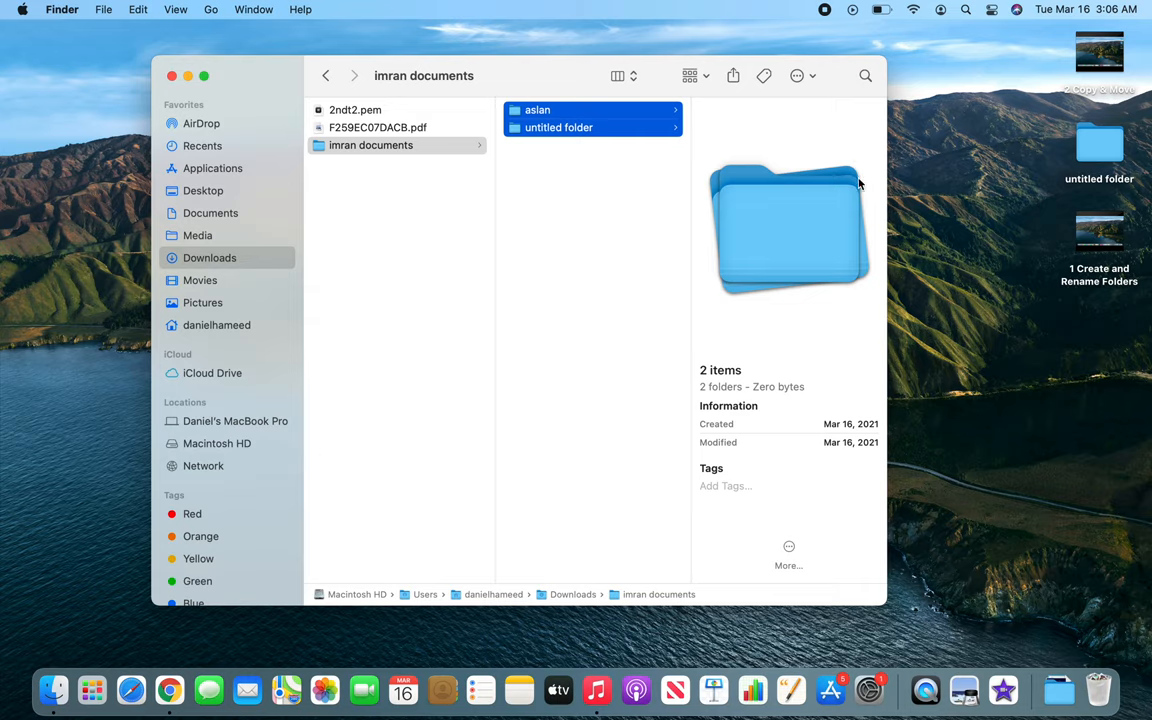
mouse_move(1100, 160)
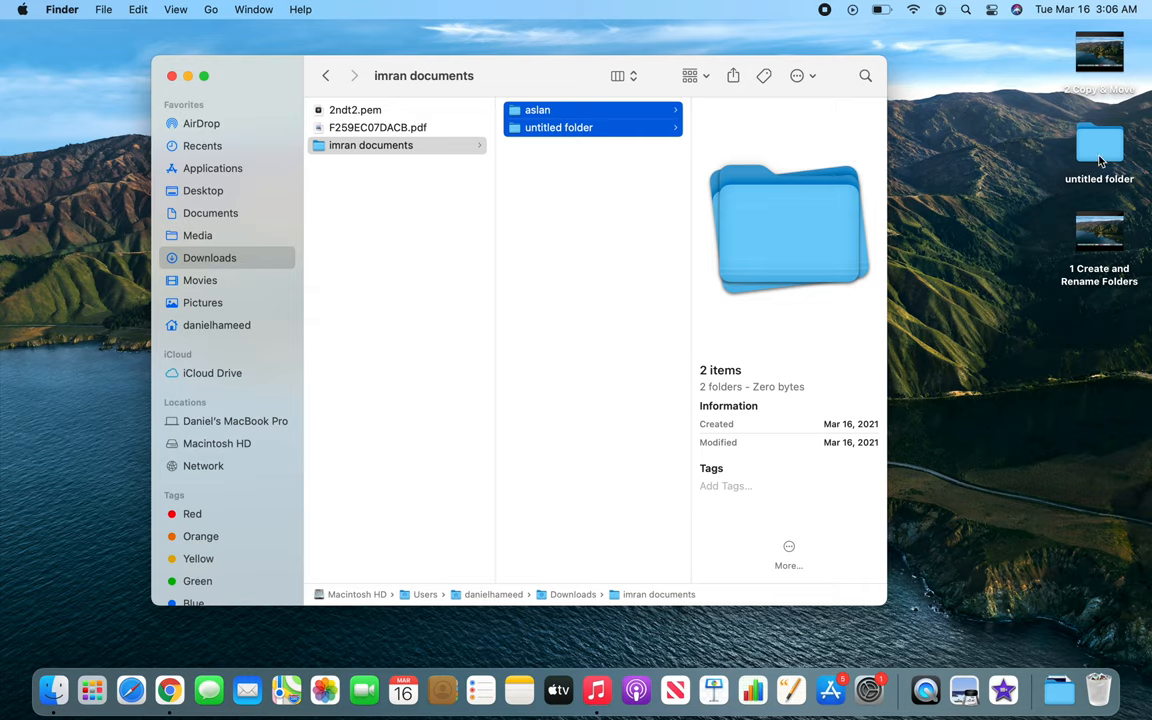
mouse_move(1100, 164)
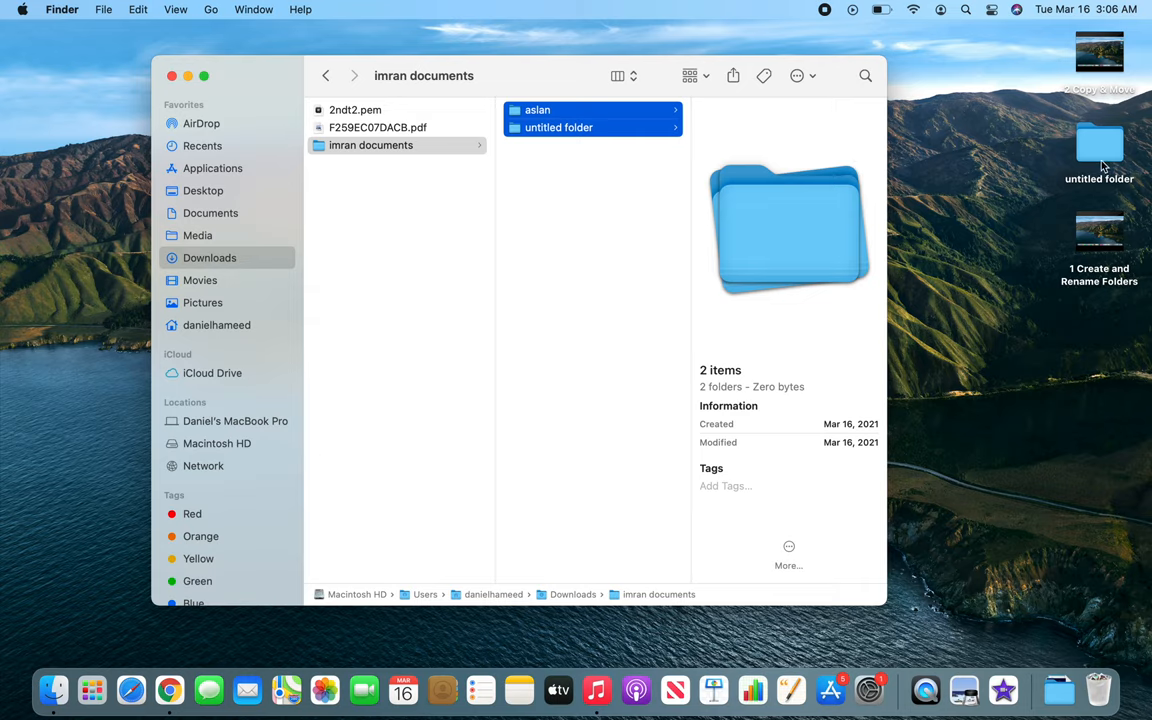
mouse_move(1100, 164)
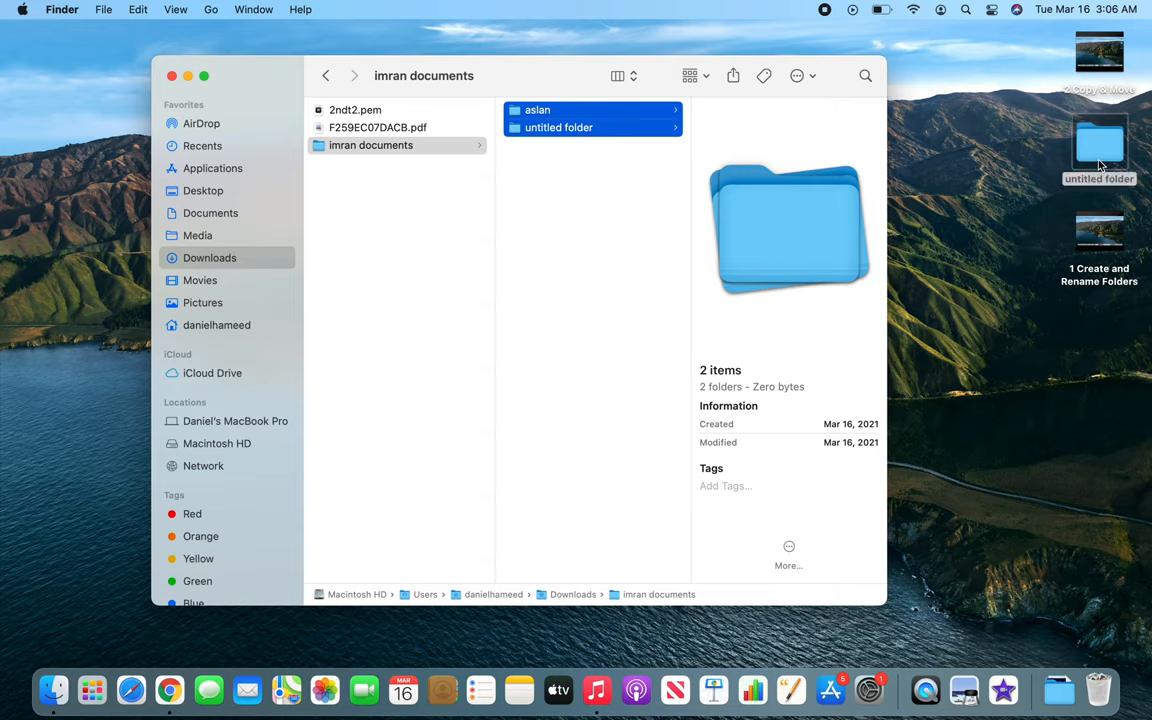
mouse_move(476, 40)
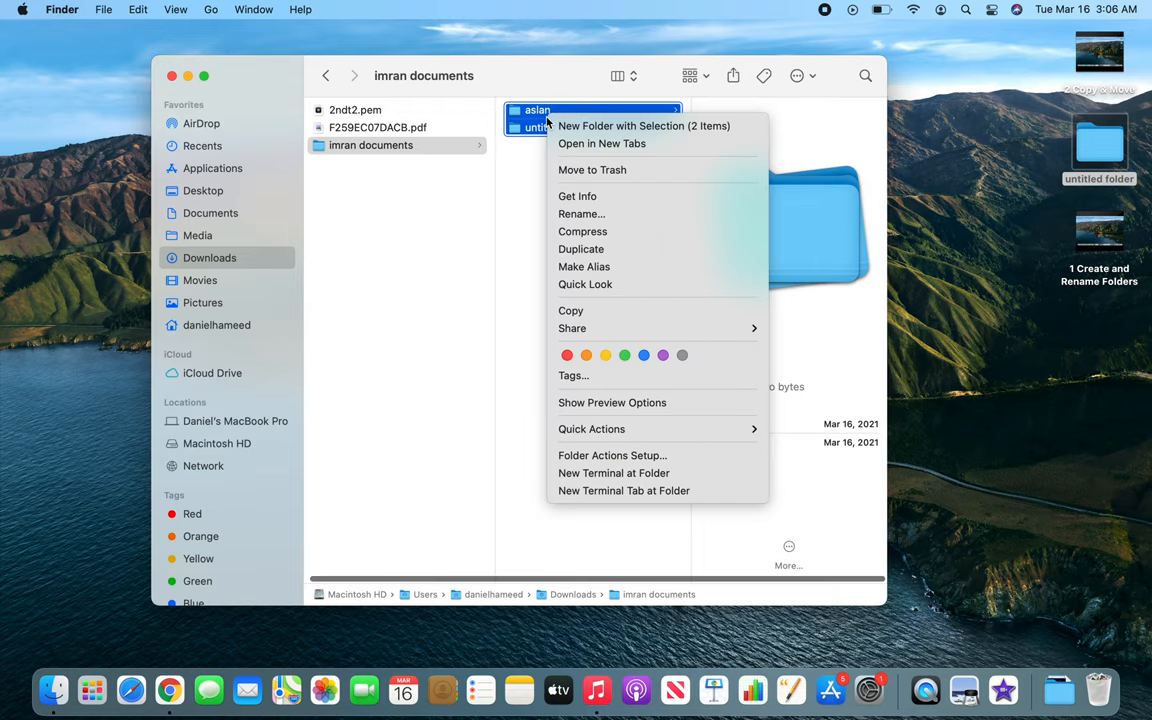
- Move the two selected folders to the Trash, leaving imran documents empty
left_click(606, 176)
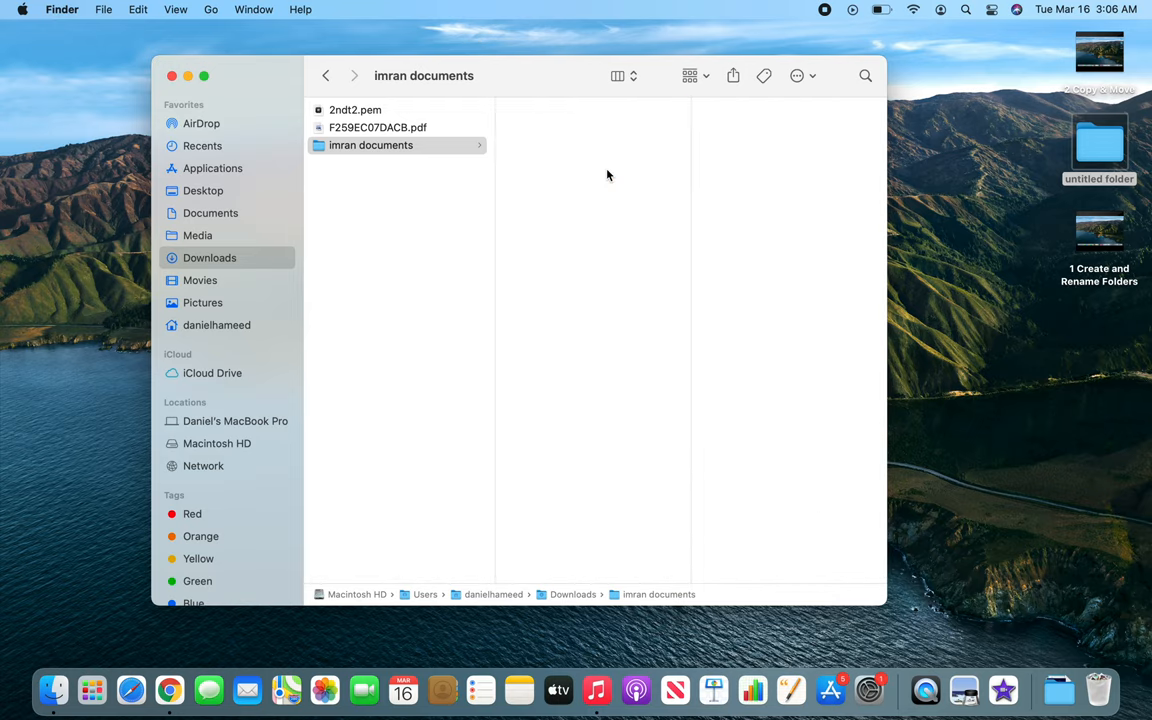
mouse_move(670, 148)
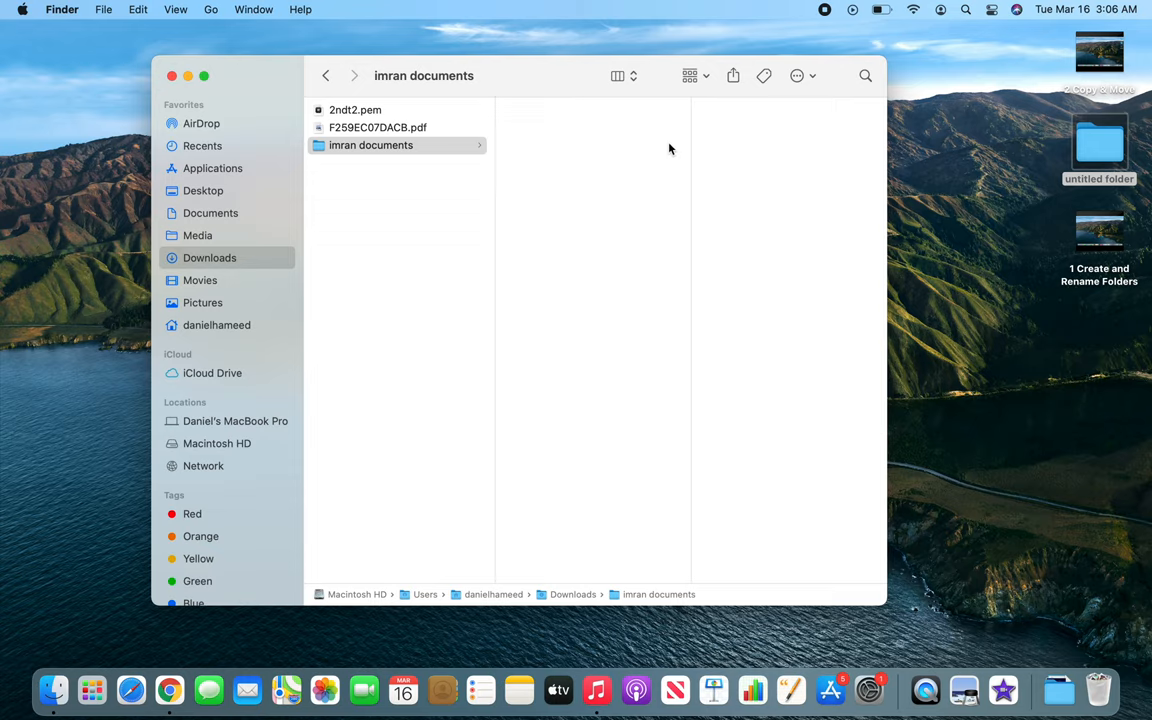
mouse_move(612, 152)
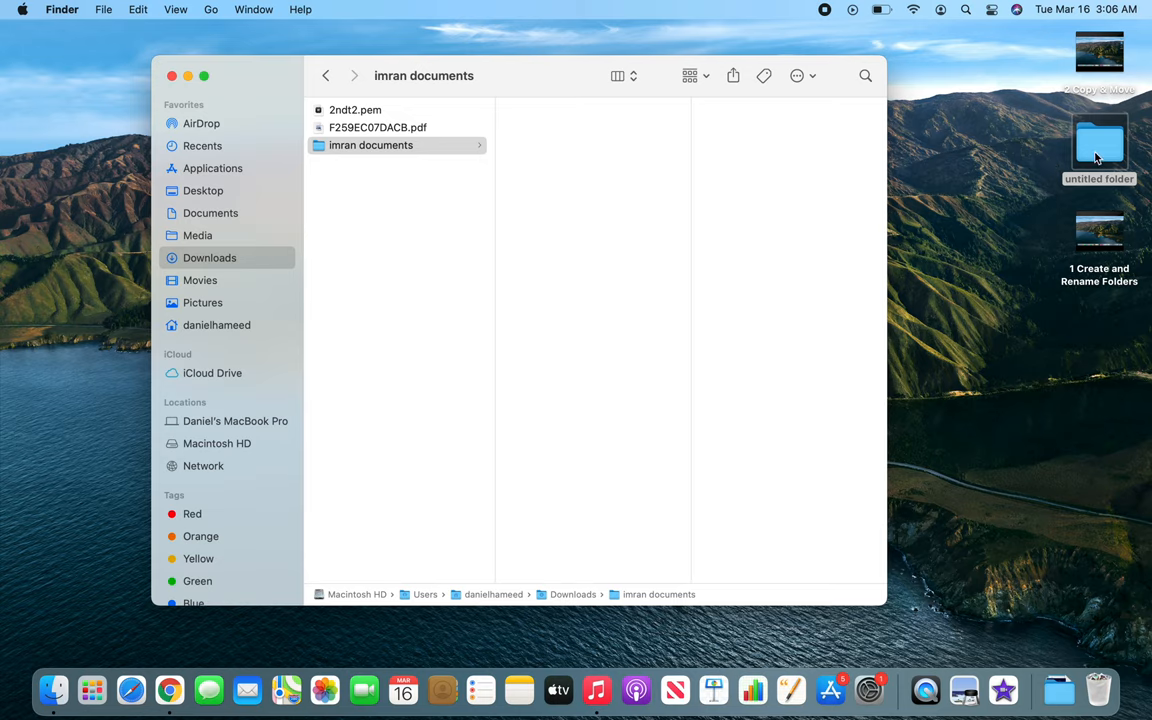
left_click(1100, 150)
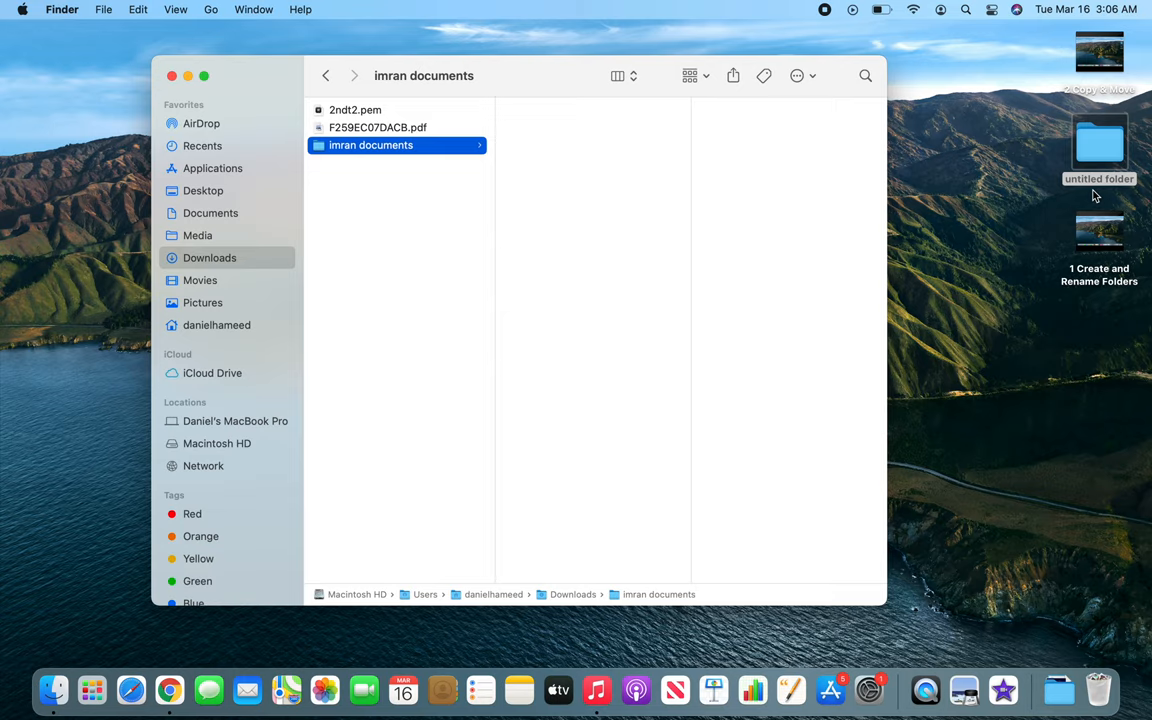
mouse_move(956, 324)
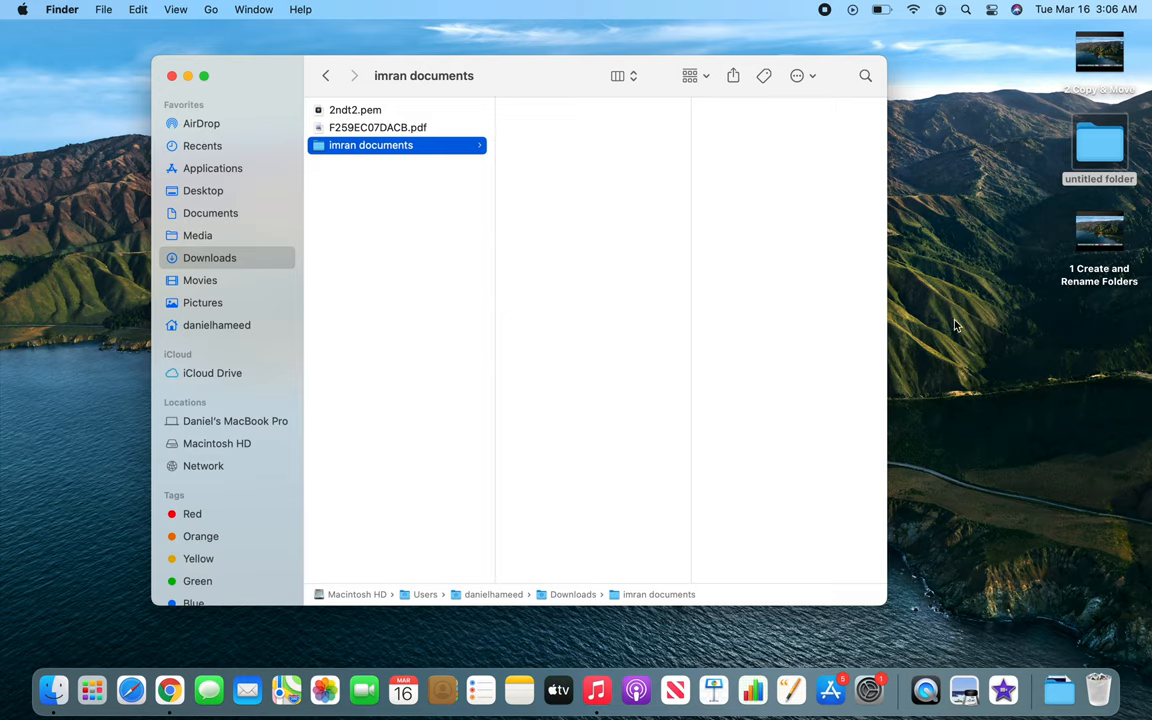
mouse_move(838, 316)
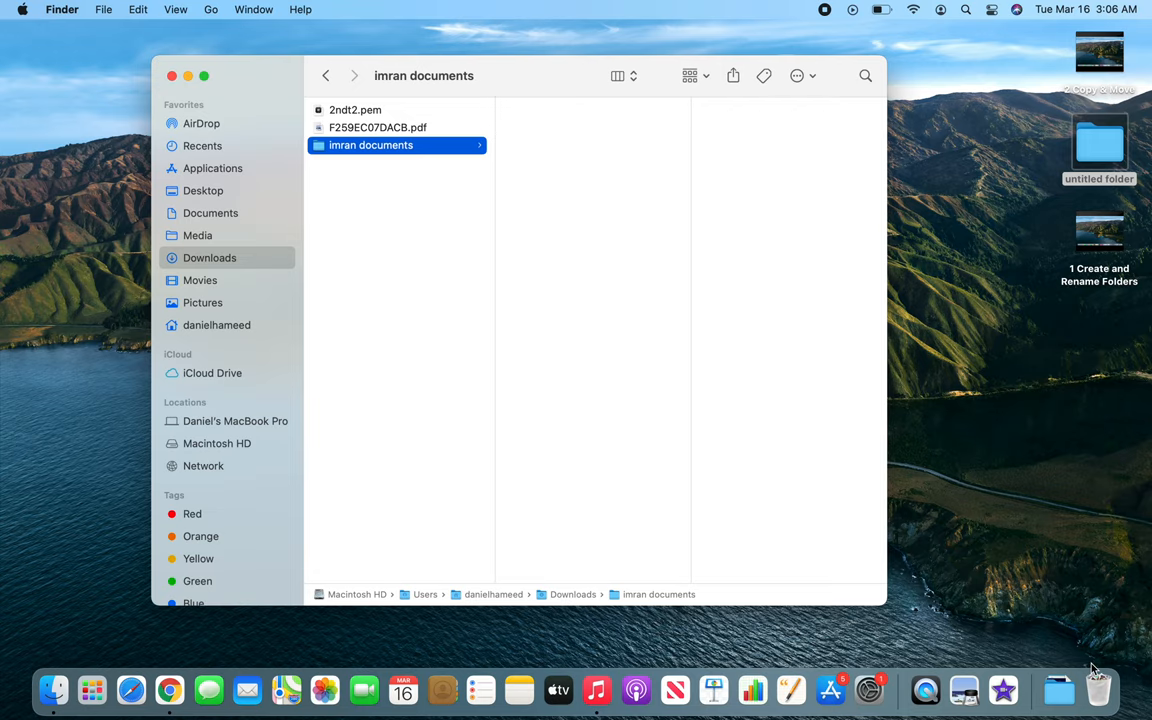
- Open the Trash, select aslan and review the Edit and File menus
left_click(1098, 690)
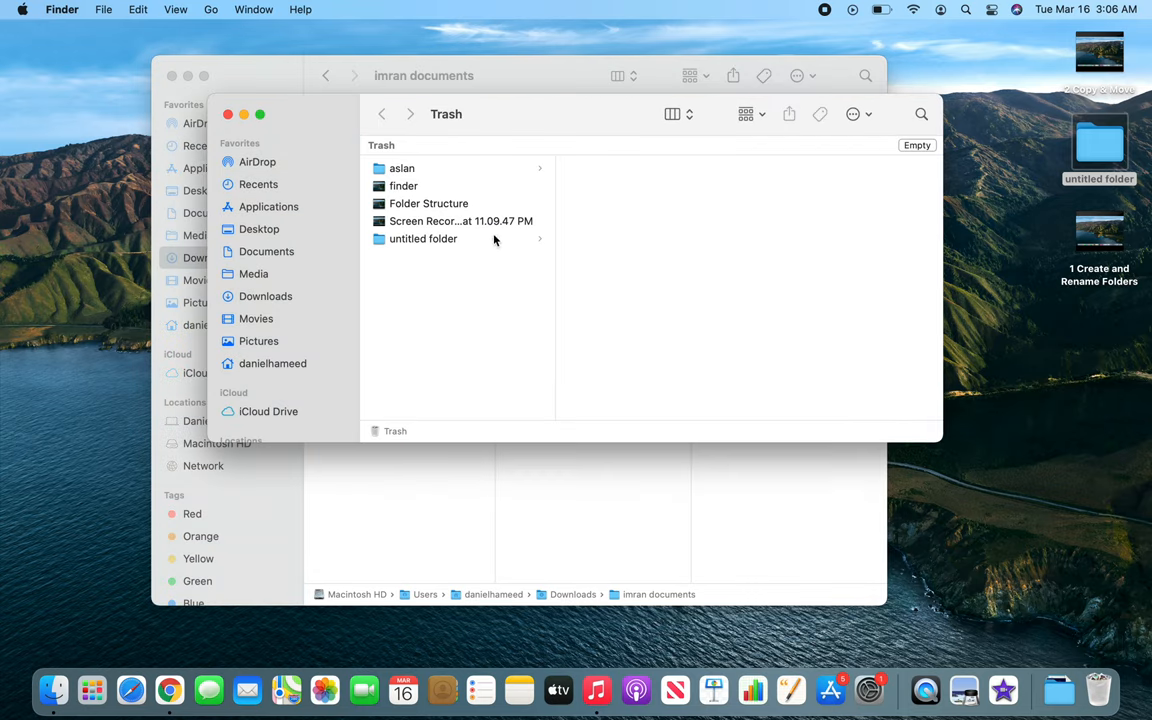
left_click(400, 168)
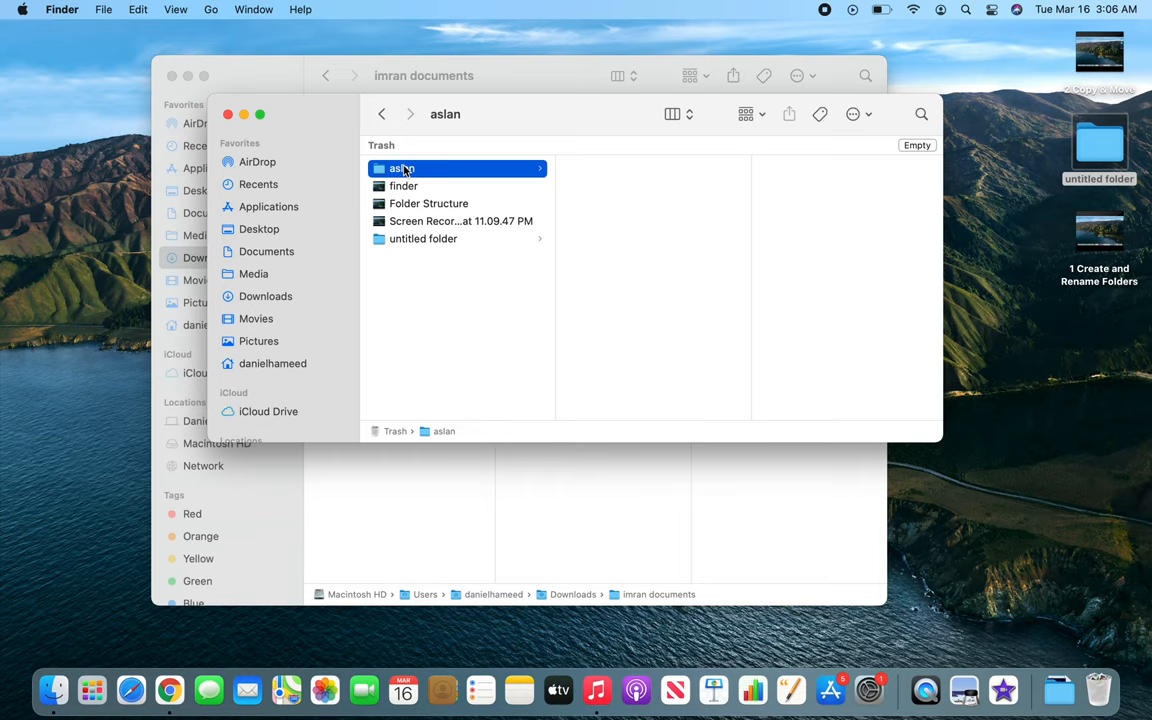
left_click(138, 8)
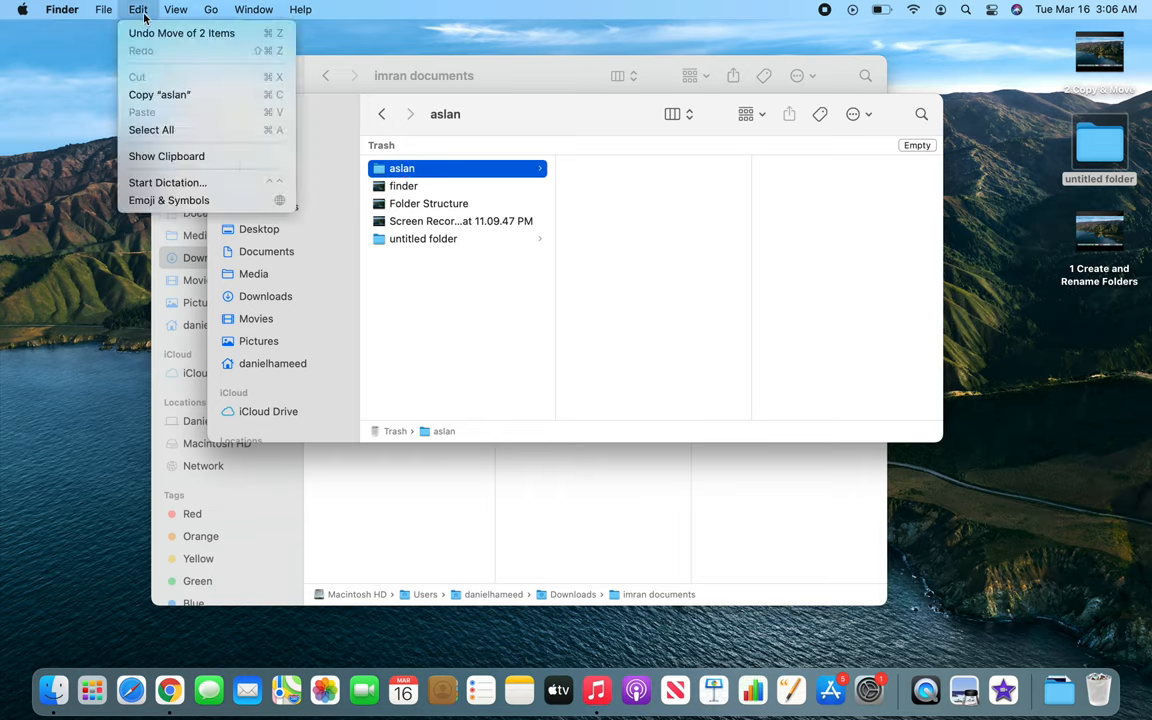
left_click(104, 8)
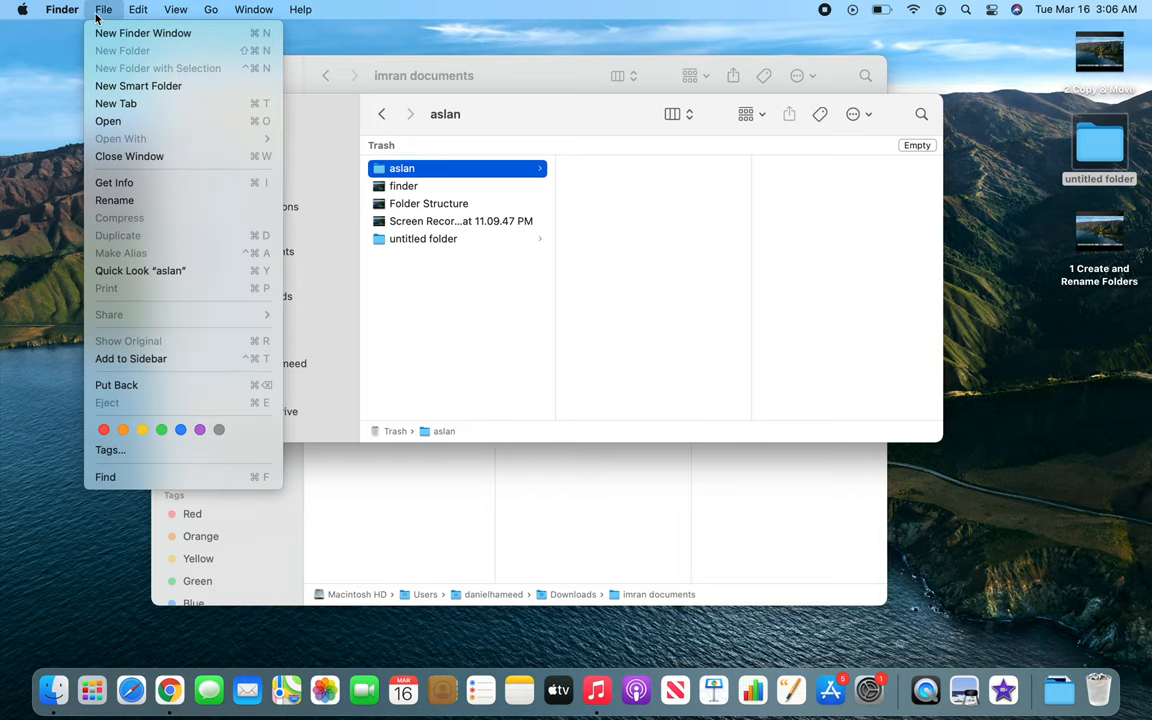
mouse_move(116, 104)
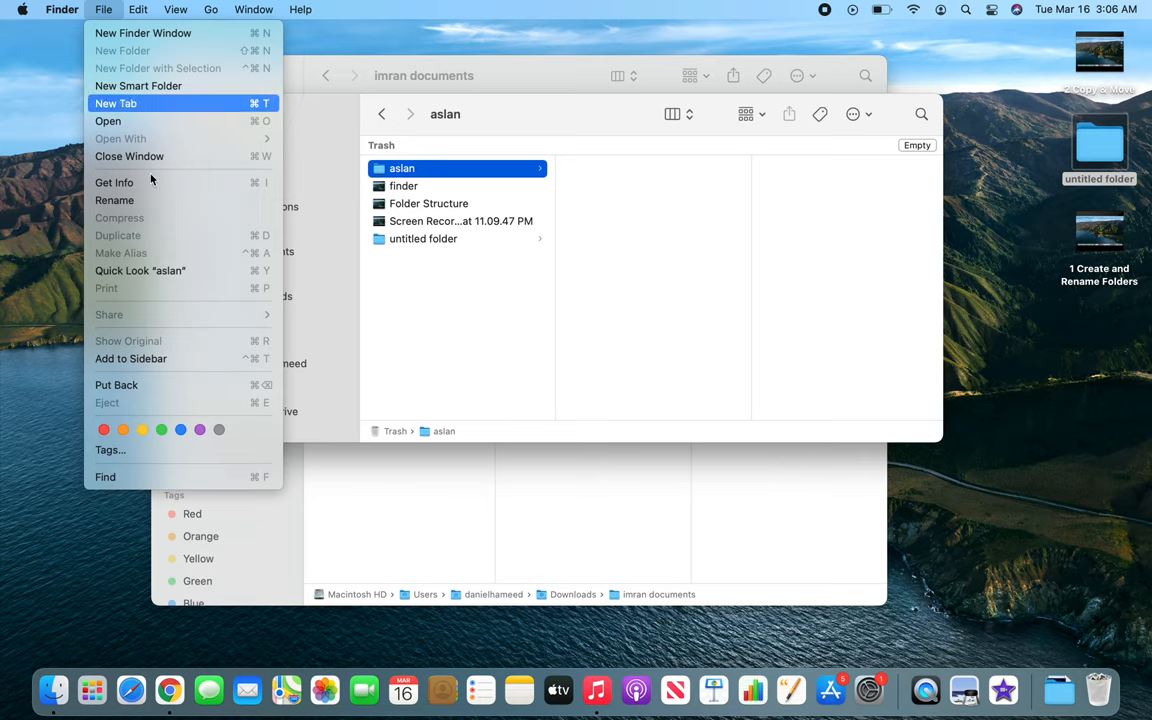
mouse_move(584, 164)
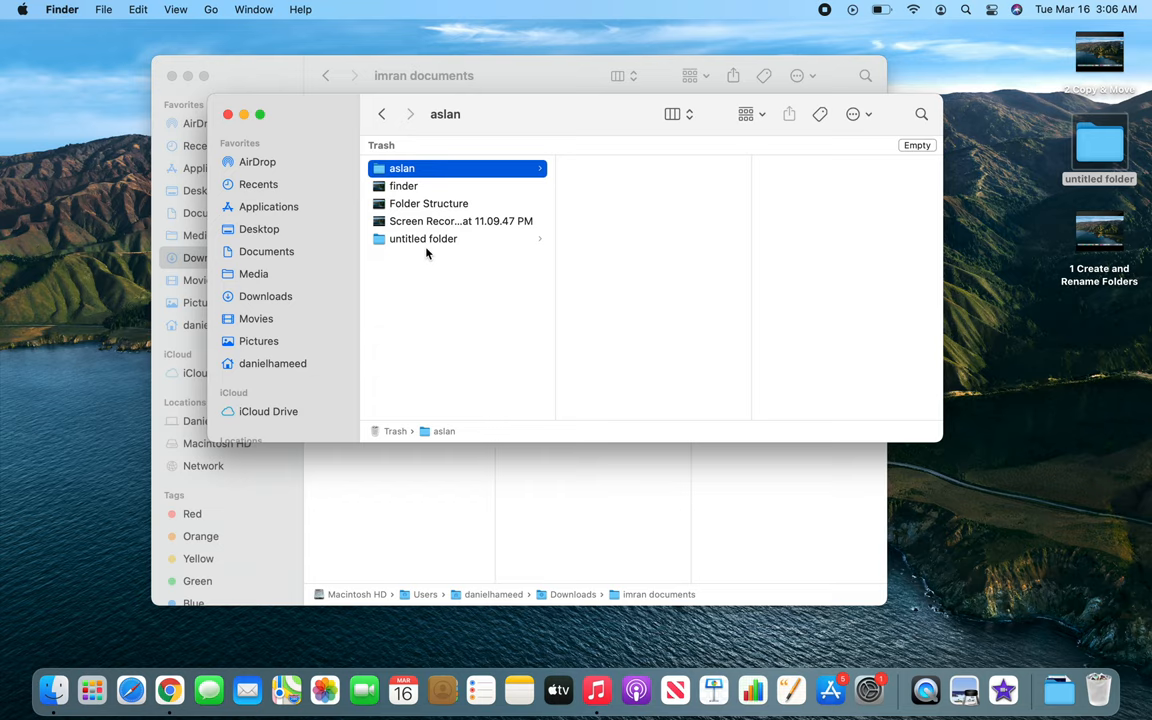
mouse_move(568, 320)
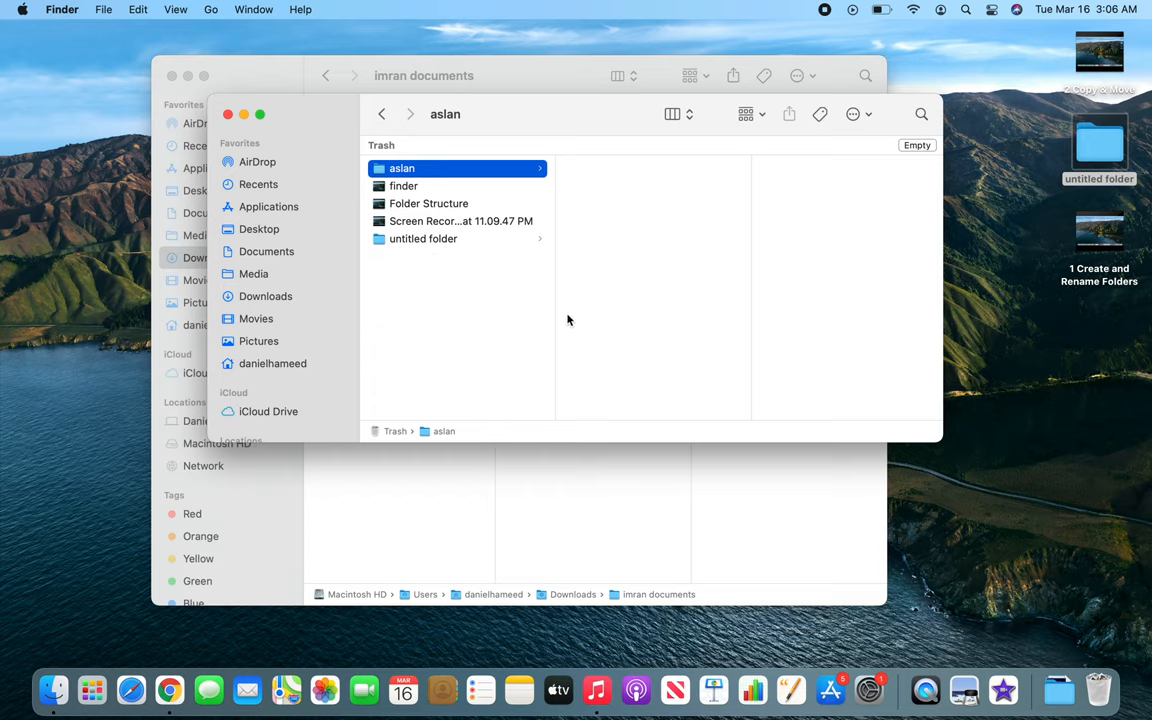
mouse_move(572, 300)
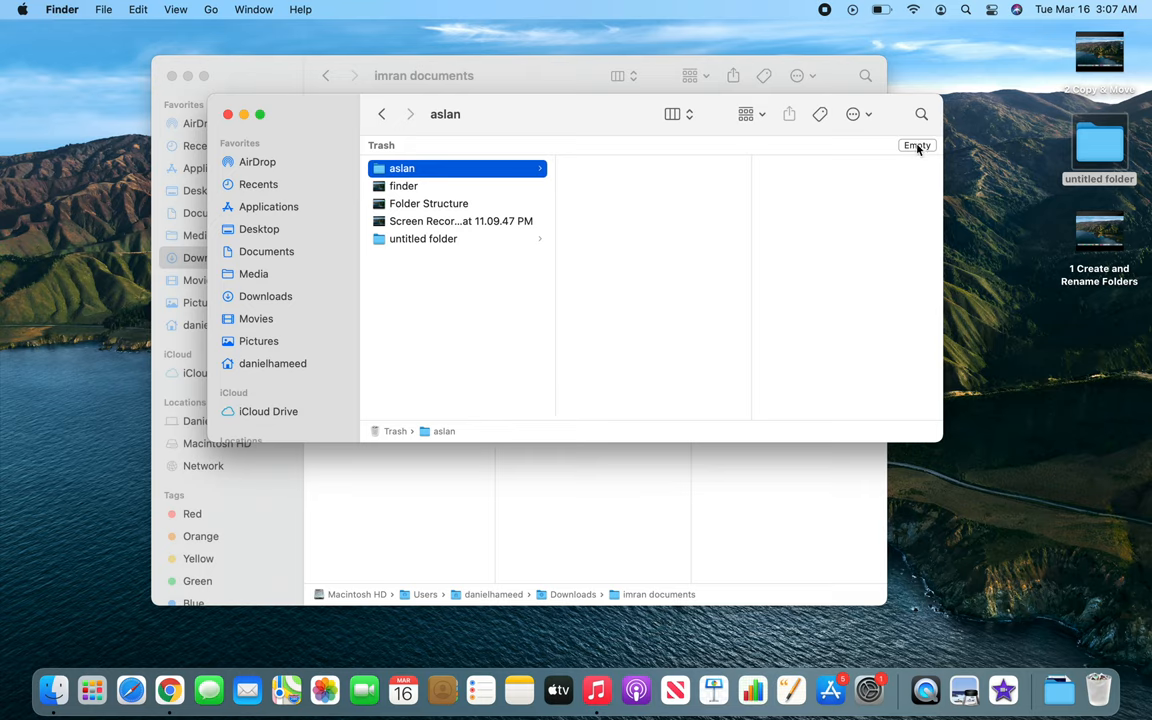
- Empty the Trash and confirm permanently erasing all its items
left_click(916, 144)
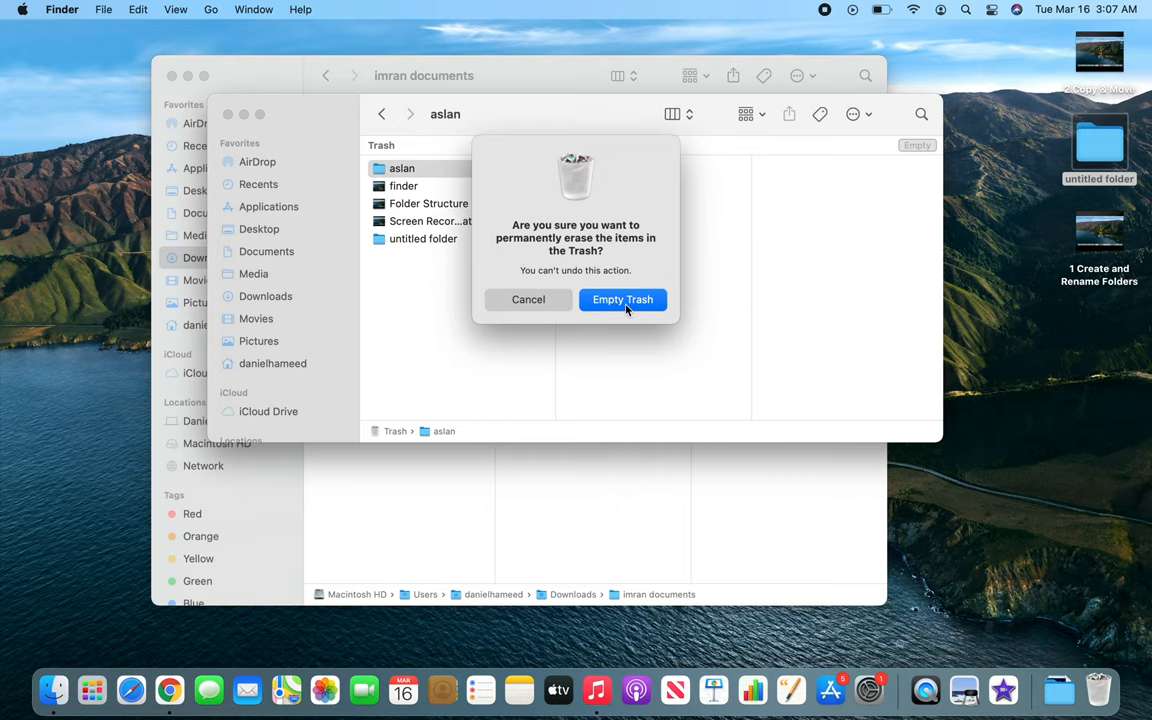
left_click(622, 300)
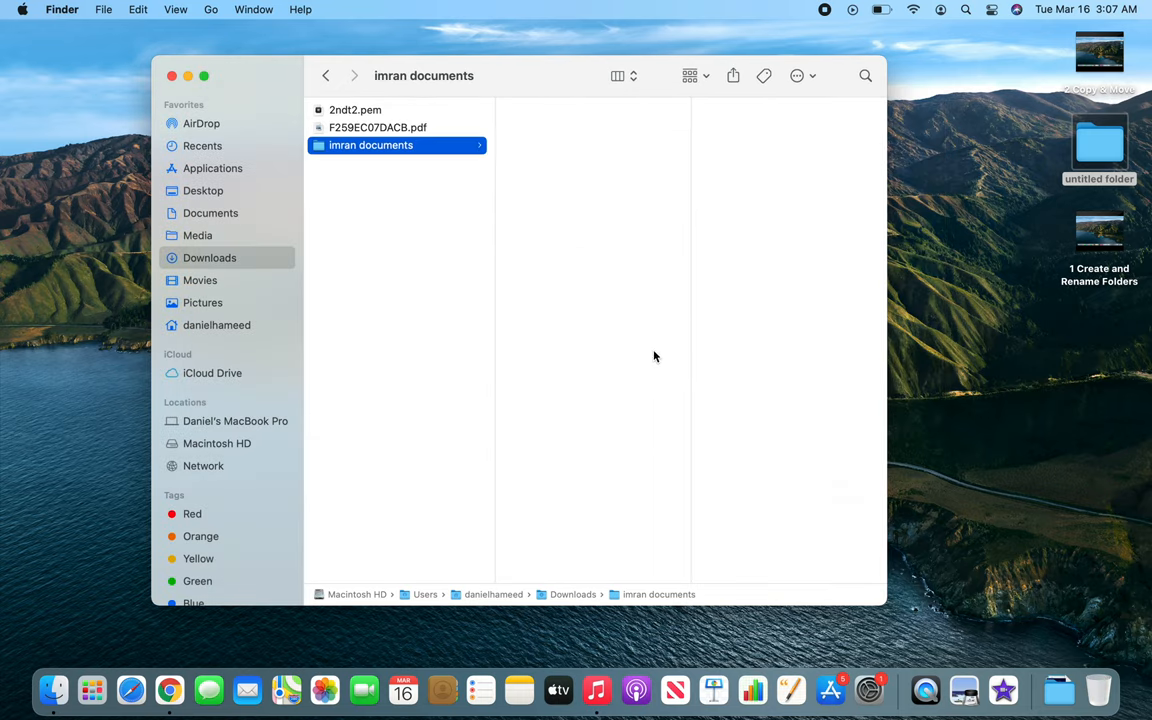
mouse_move(1096, 690)
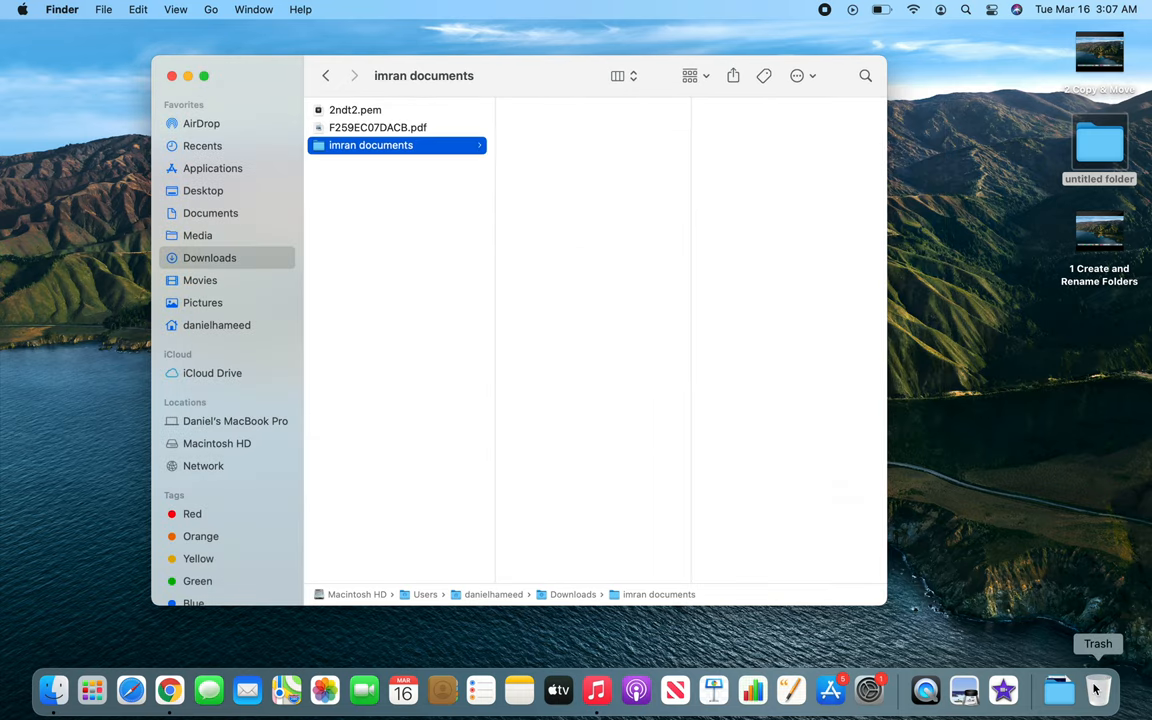
- Check the Trash is empty and close the imran documents window
right_click(1096, 688)
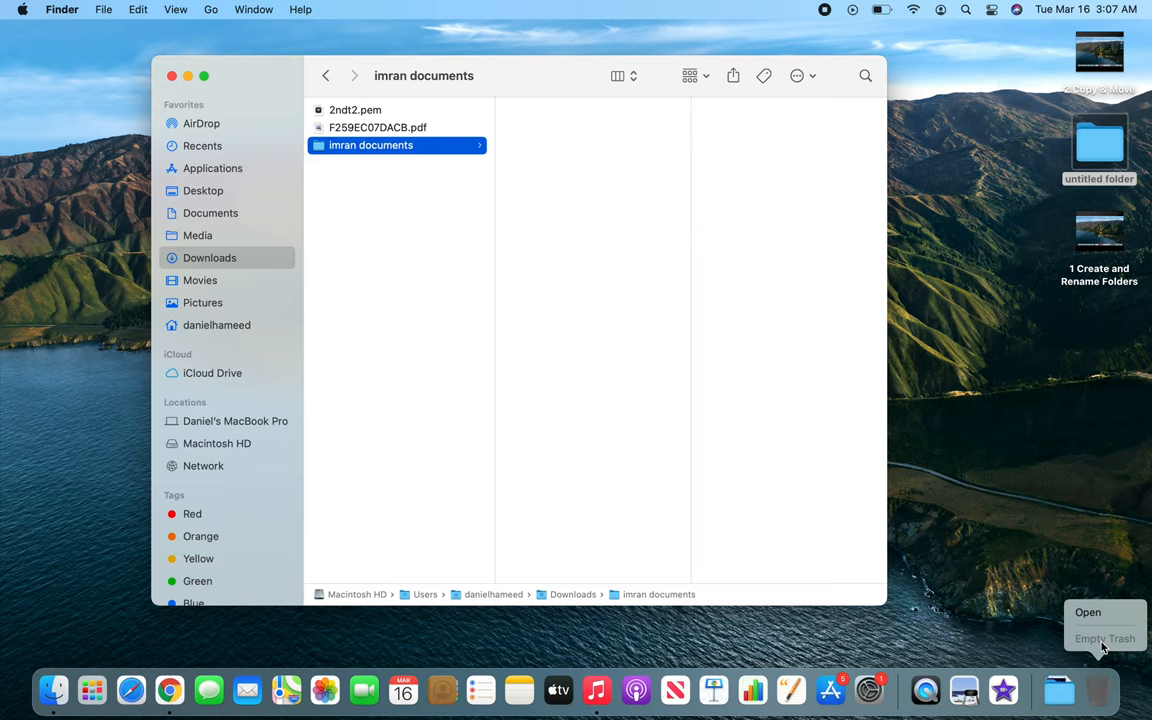
mouse_move(180, 94)
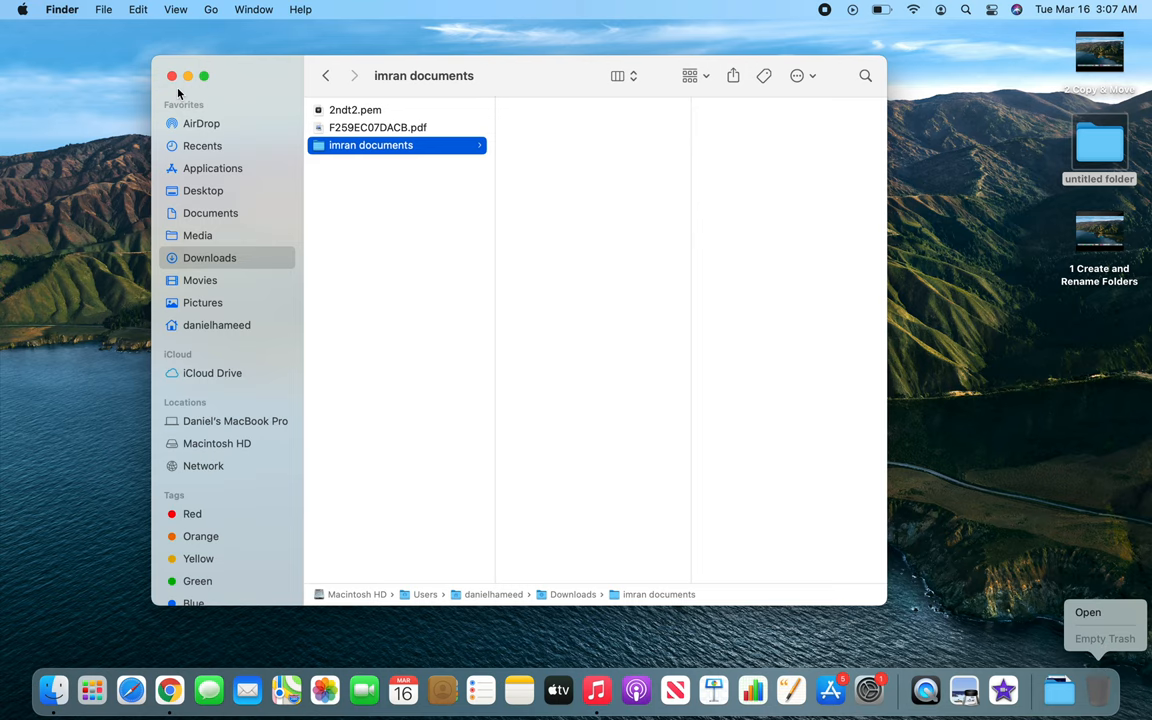
left_click(172, 76)
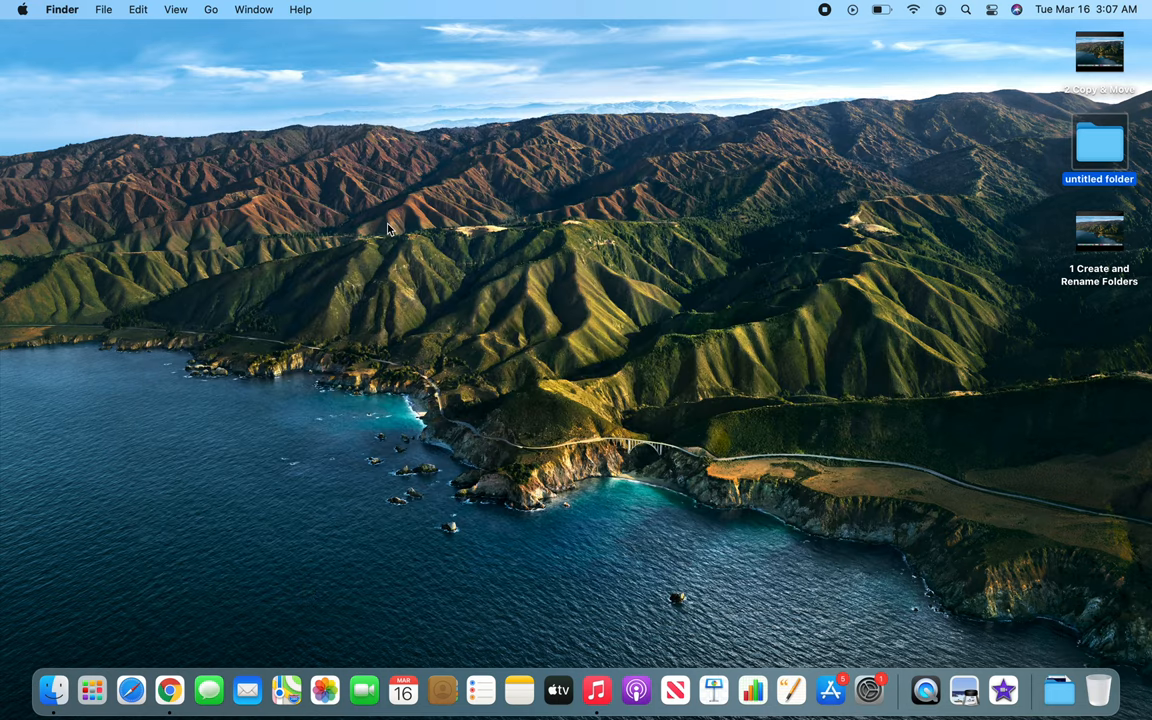
mouse_move(924, 292)
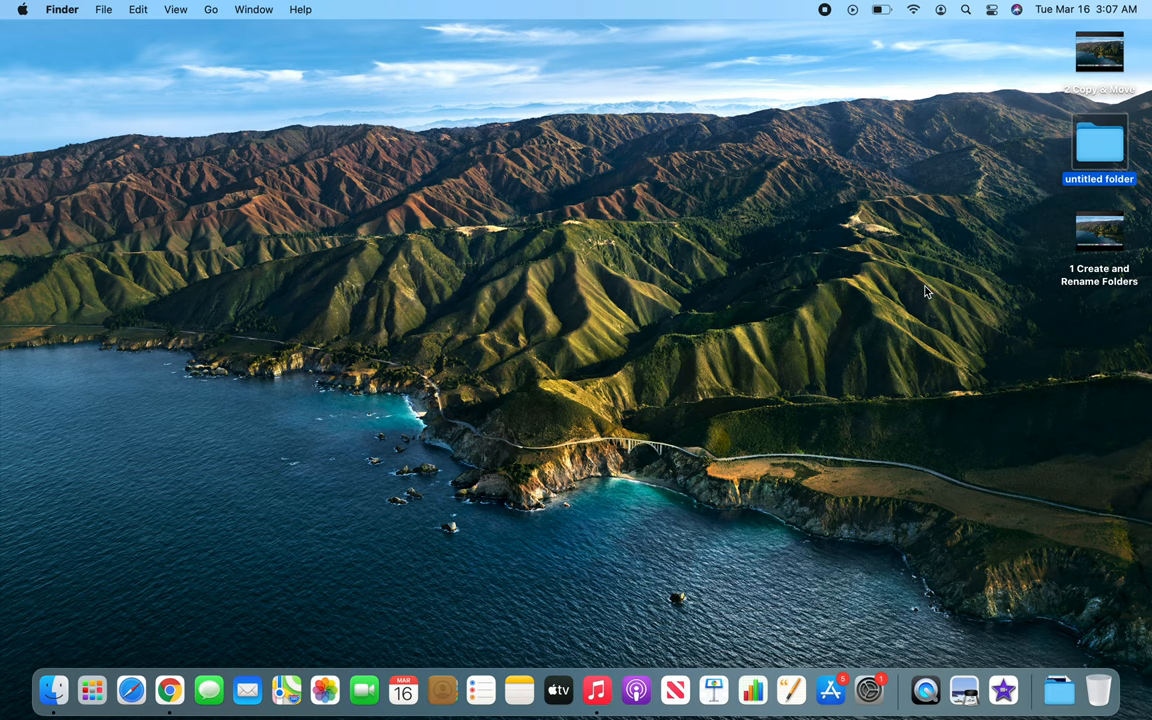